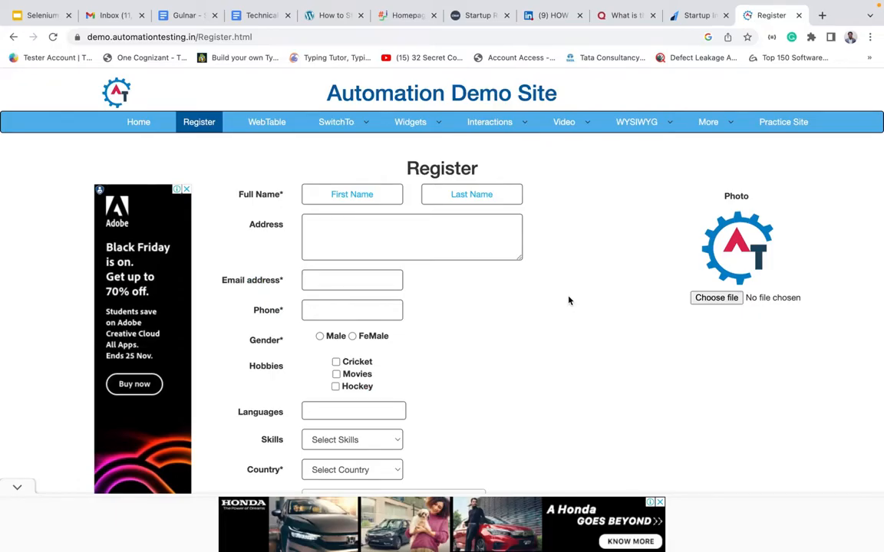
- Choose Analytics in the Skills dropdown on the Register form
{"action": "left_click", "coordinate": [352, 439]}
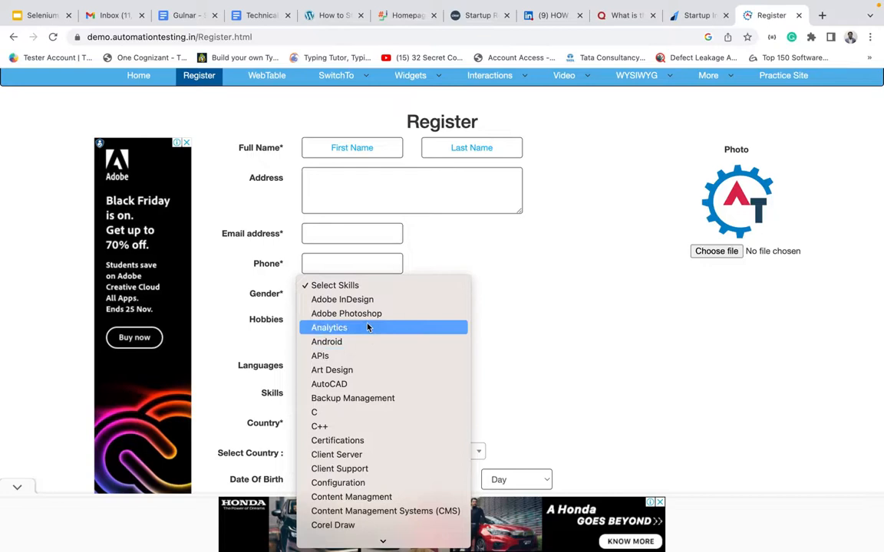
{"action": "left_click", "coordinate": [328, 329]}
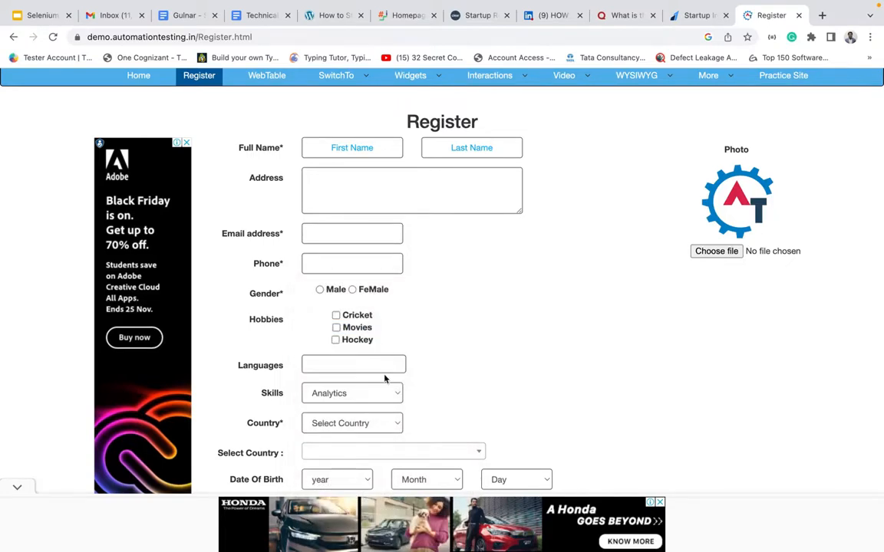
- Inspect the Skills select element in DevTools, noting id Skills and its options, then return to the script
{"action": "right_click", "coordinate": [384, 376]}
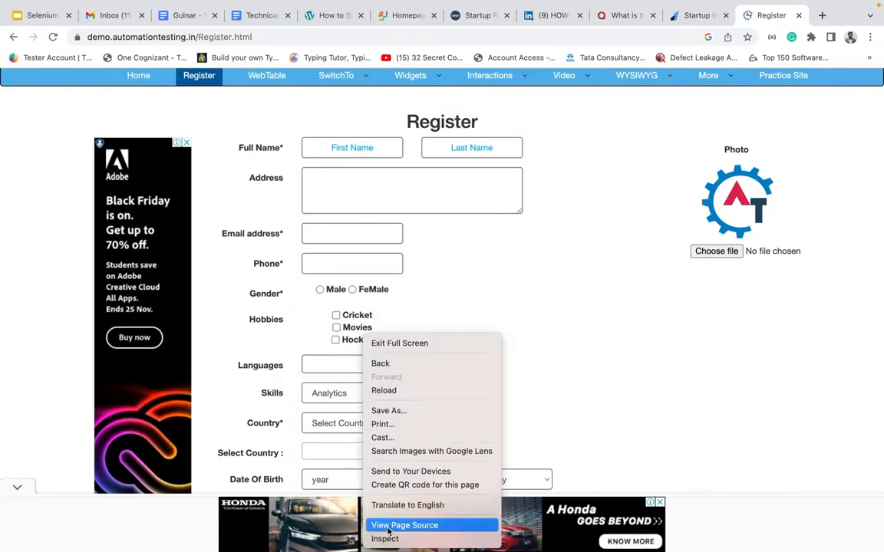
{"action": "left_click", "coordinate": [386, 539]}
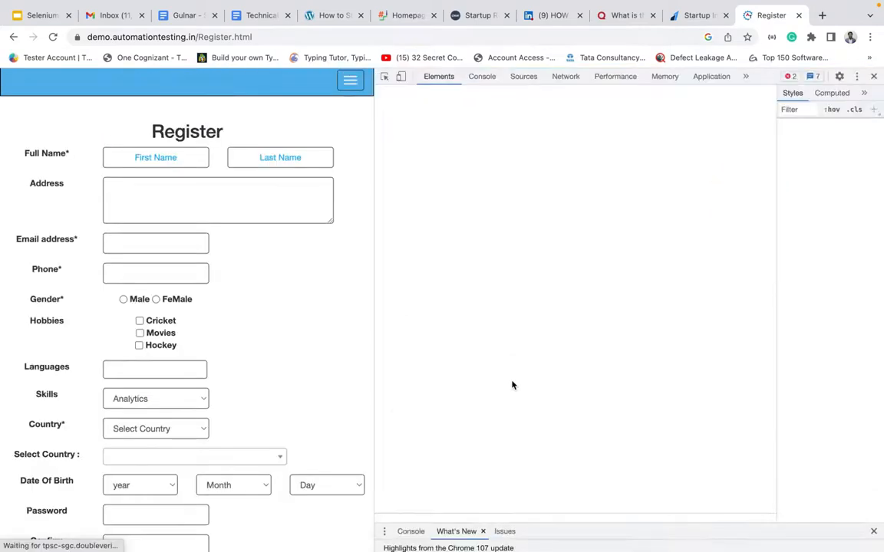
{"action": "left_click", "coordinate": [155, 399]}
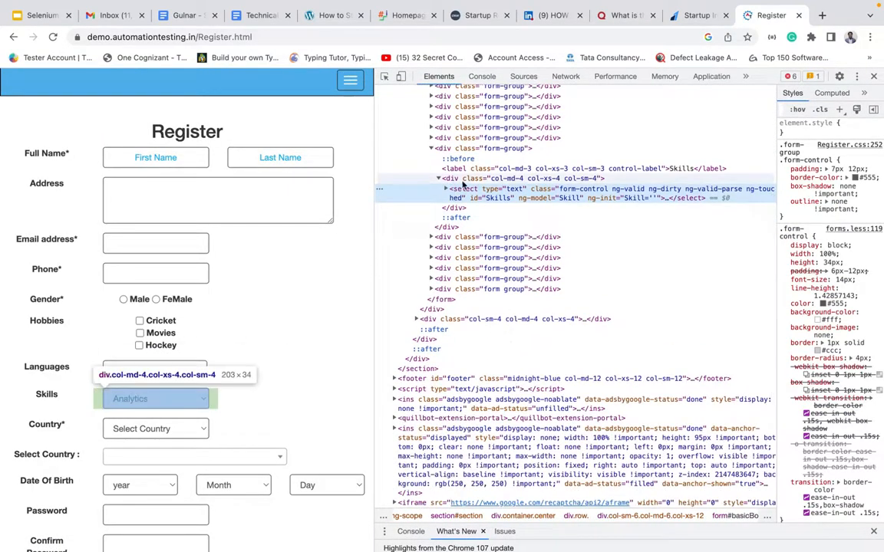
{"action": "mouse_move", "coordinate": [466, 196]}
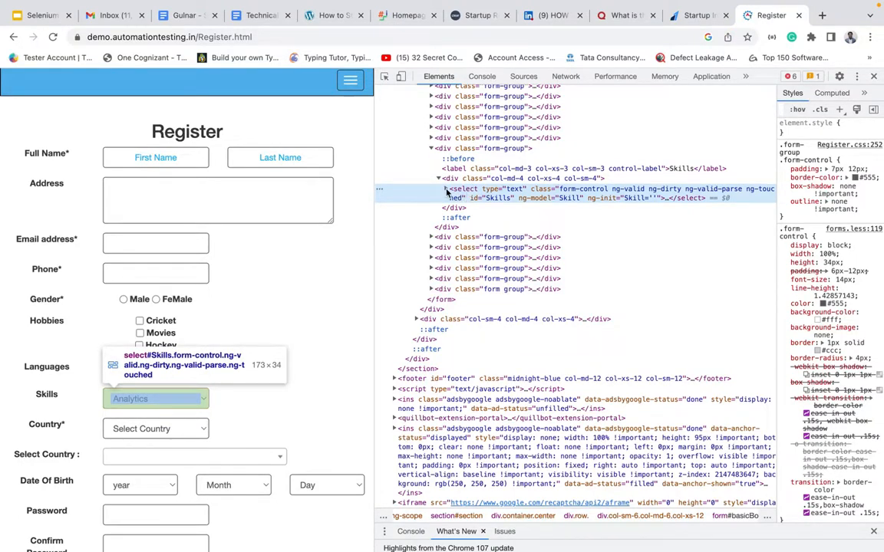
{"action": "left_click", "coordinate": [445, 188]}
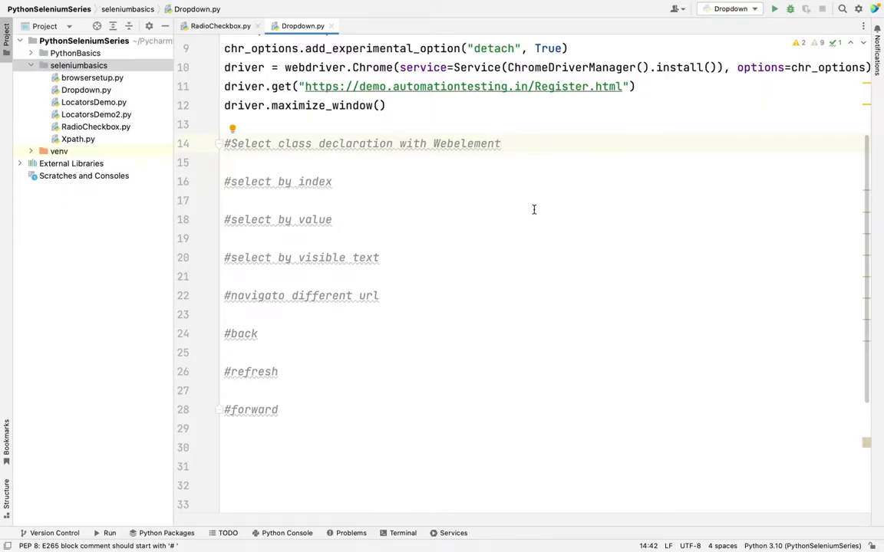
{"action": "scroll", "scroll_direction": "up", "scroll_amount": 3}
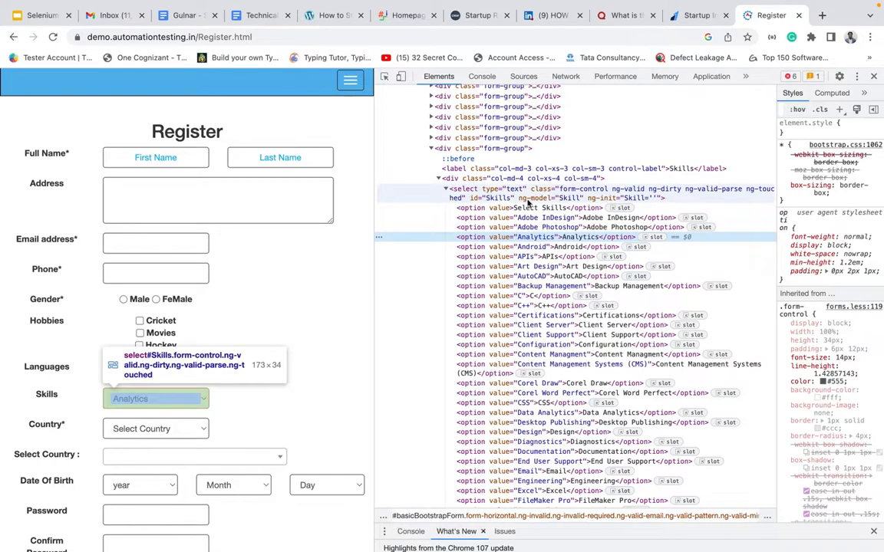
{"action": "left_click", "coordinate": [476, 193]}
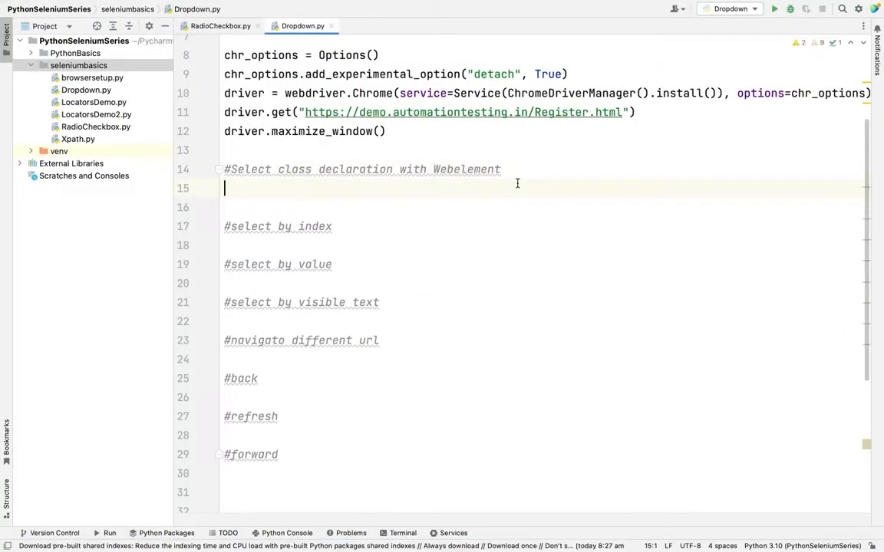
- Add select_web = driver.find_element(By.ID, 'Skills') under the Select declaration comment
{"action": "type", "text": "sele"}
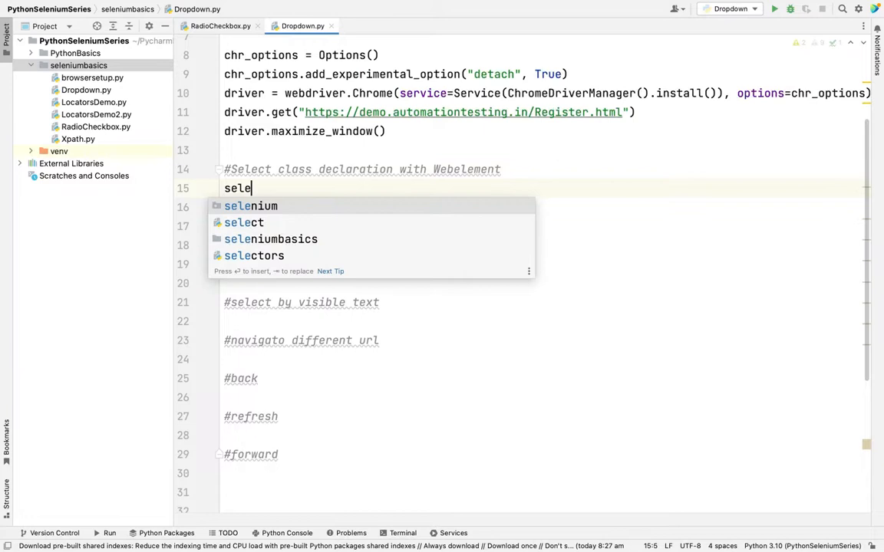
{"action": "type", "text": "ct_"}
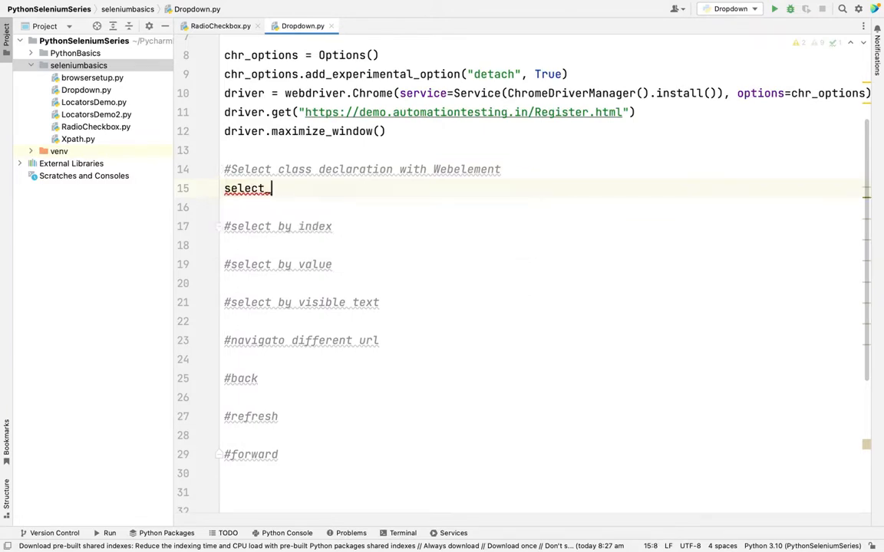
{"action": "type", "text": "we"}
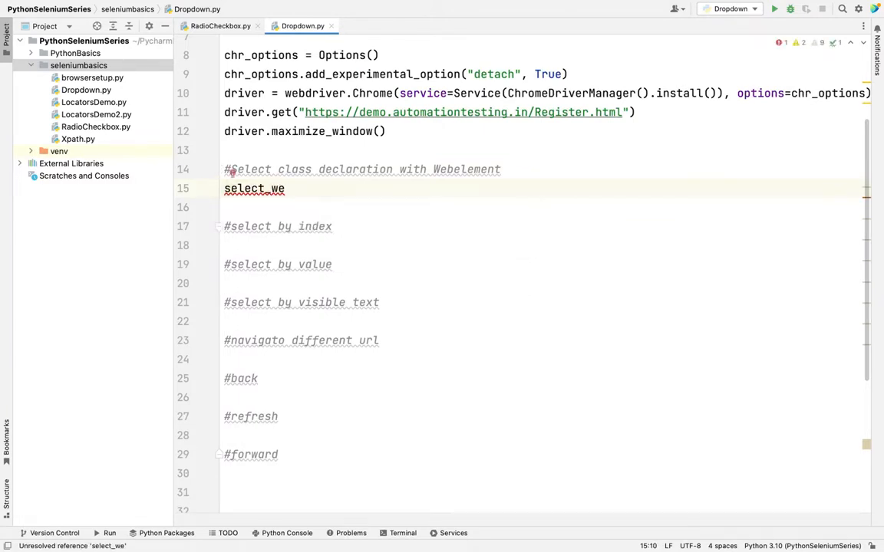
{"action": "type", "text": "b = dr"}
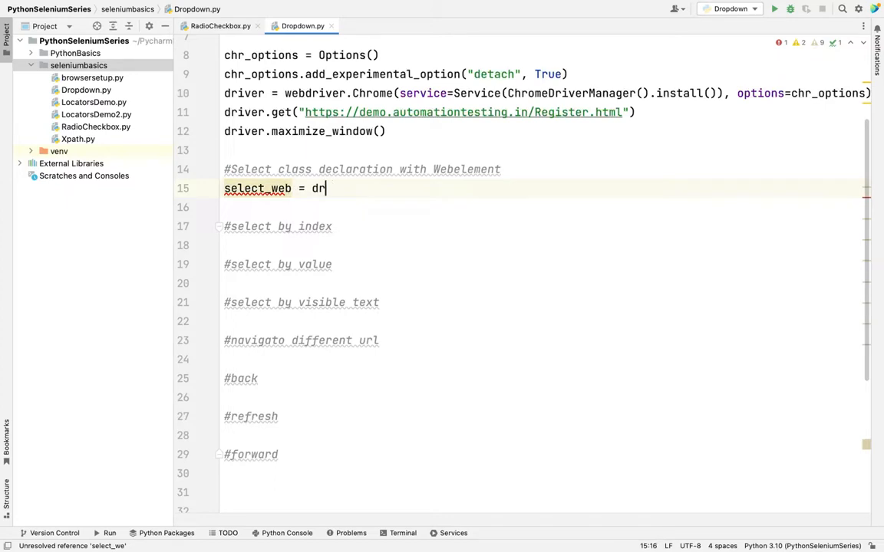
{"action": "type", "text": "iver."}
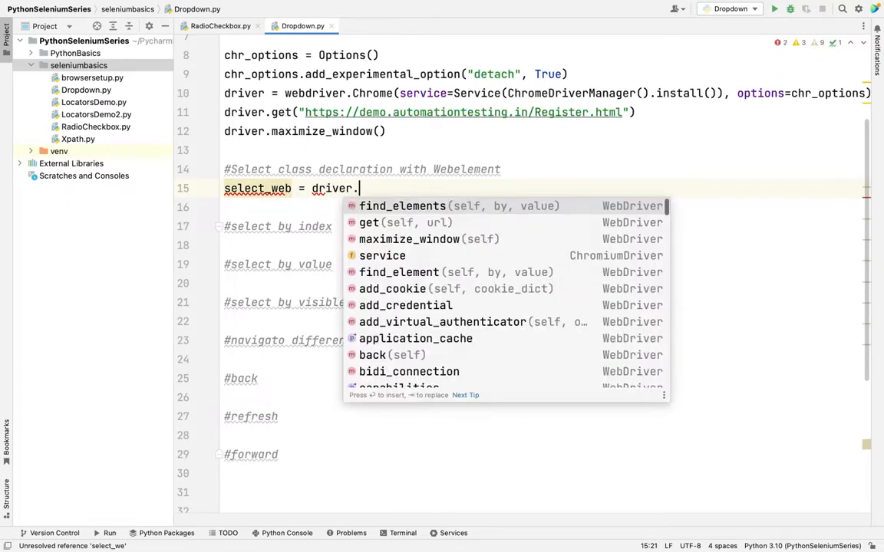
{"action": "type", "text": "find_element(B"}
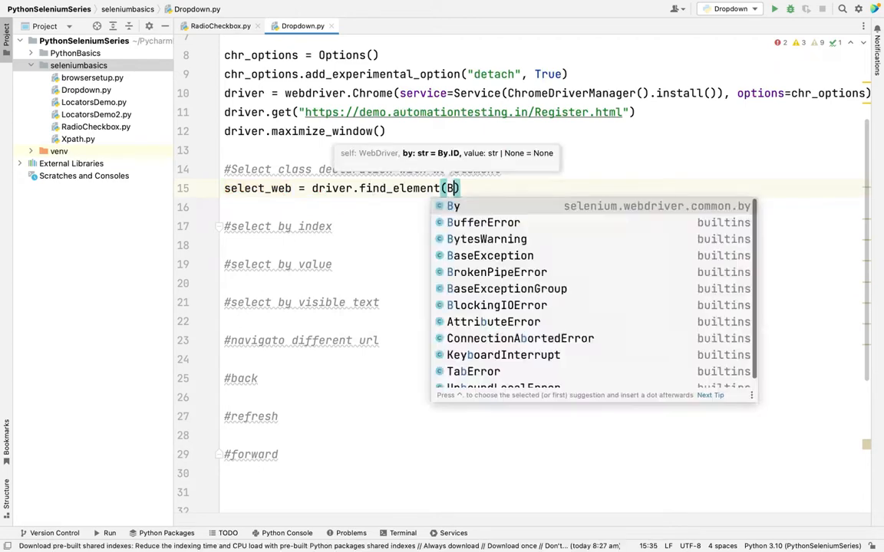
{"action": "type", "text": "."}
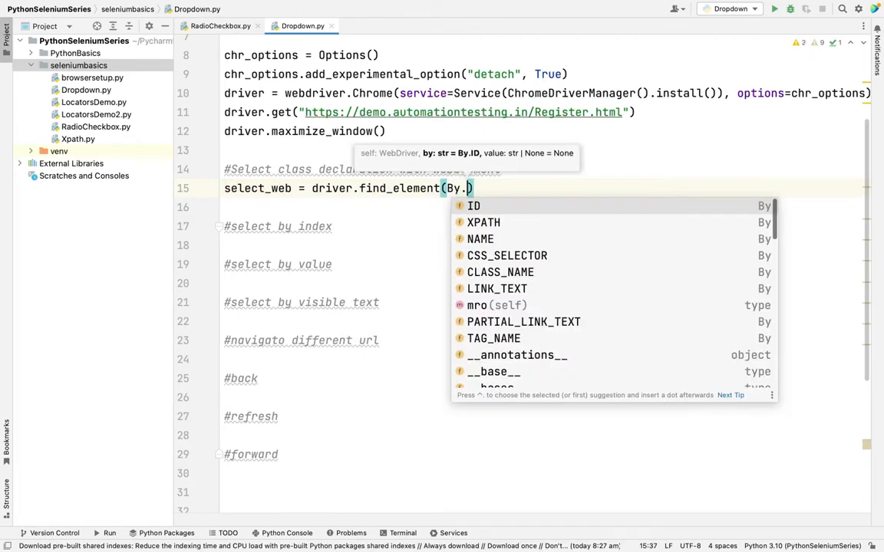
{"action": "left_click", "coordinate": [473, 206]}
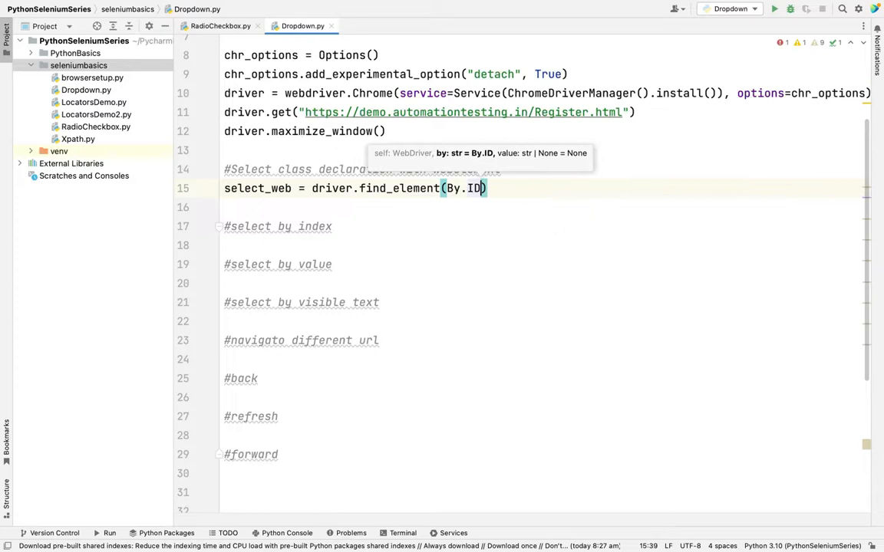
{"action": "type", "text": ", ''"}
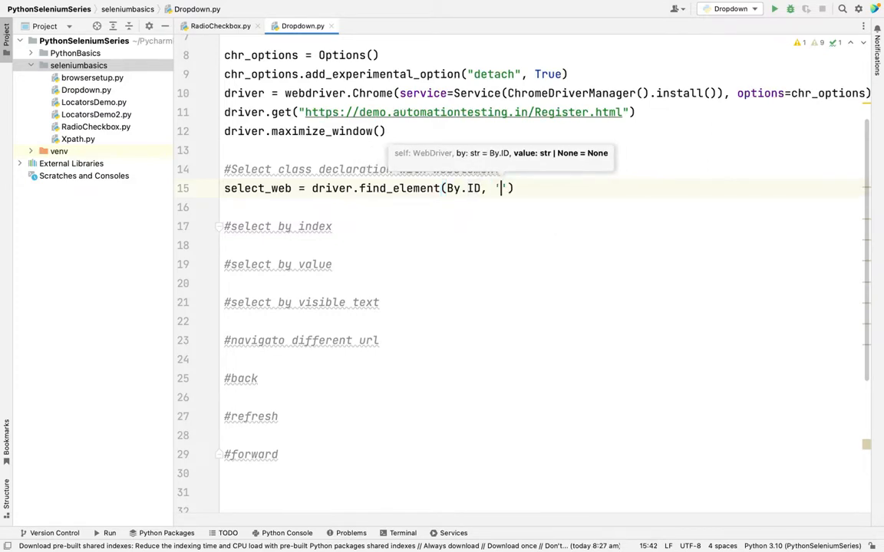
{"action": "type", "text": "Skills"}
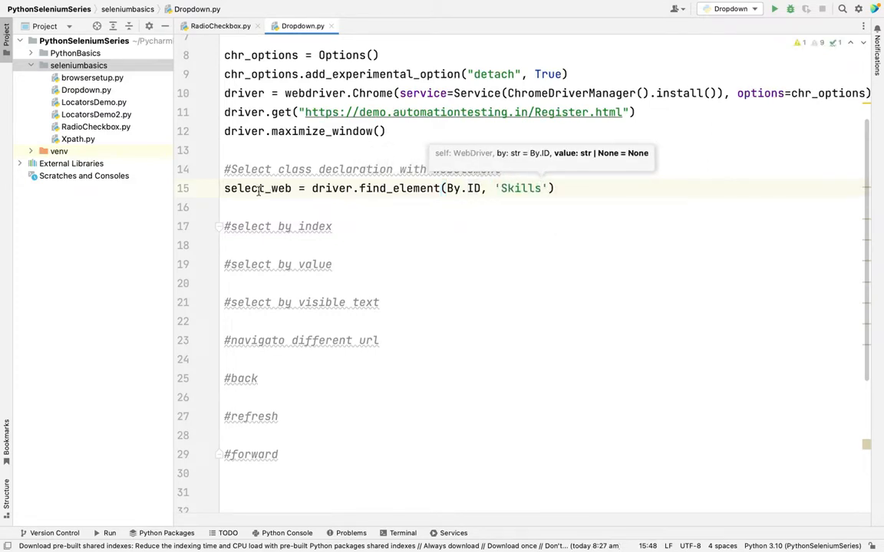
{"action": "double_click", "coordinate": [258, 187]}
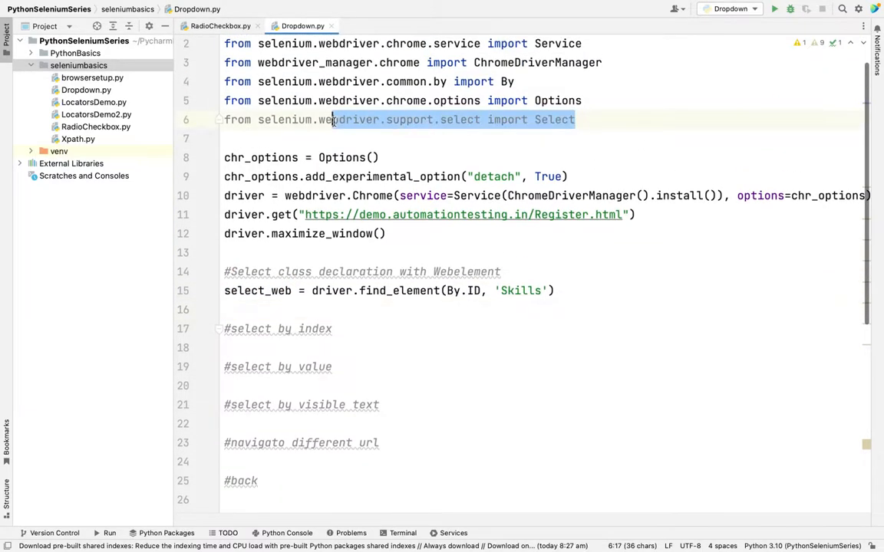
- Start a new line below the Skills lookup with sel = Select(
{"action": "left_click", "coordinate": [331, 120]}
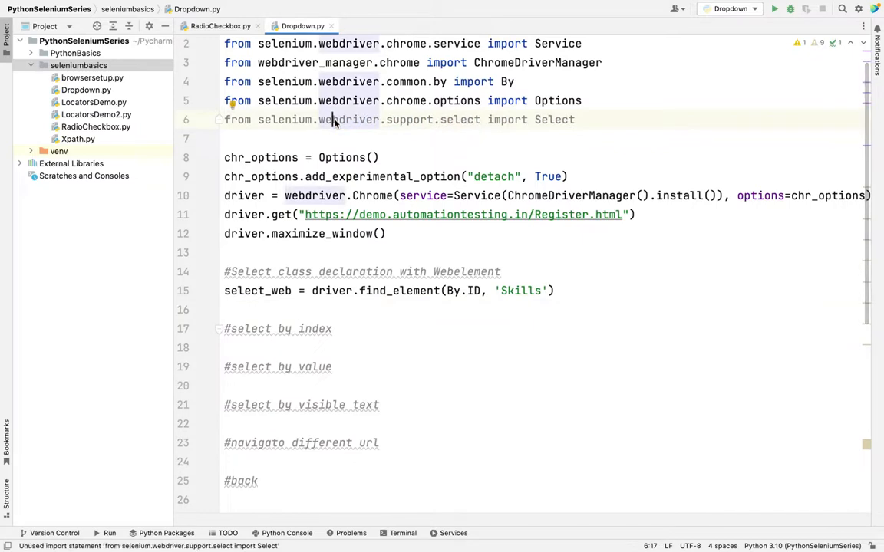
{"action": "mouse_move", "coordinate": [259, 127]}
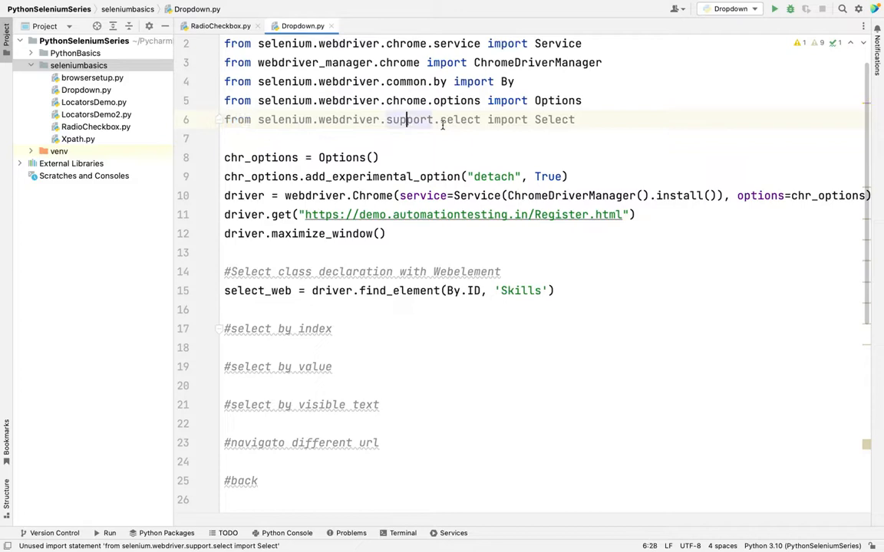
{"action": "double_click", "coordinate": [554, 119]}
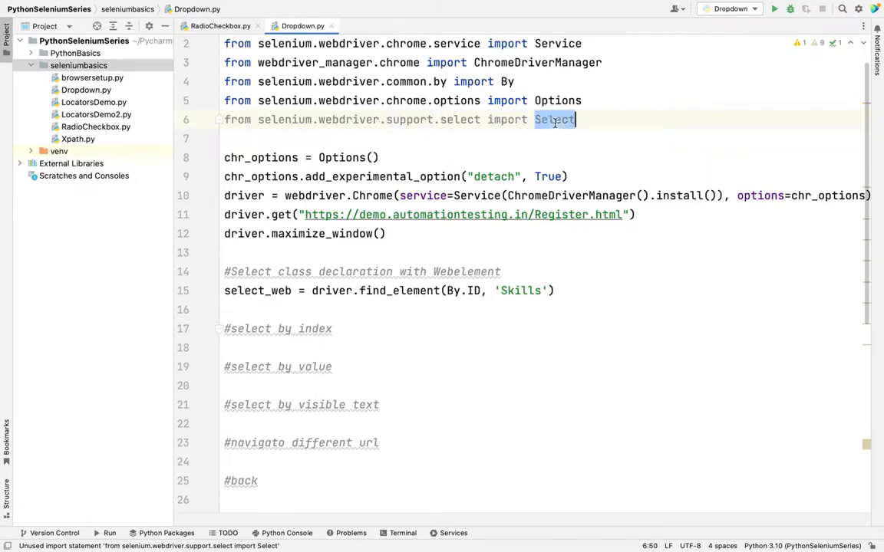
{"action": "left_click", "coordinate": [268, 310]}
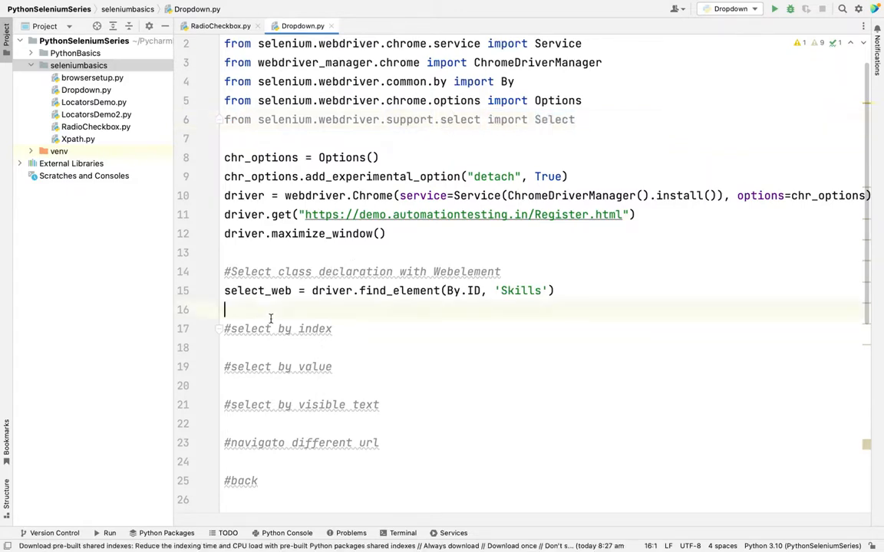
{"action": "type", "text": "sele"}
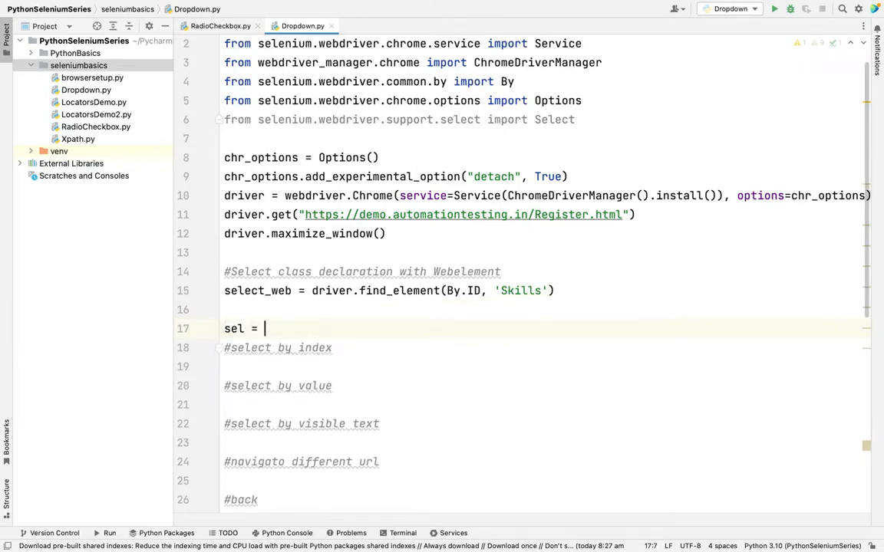
{"action": "type", "text": "Select("}
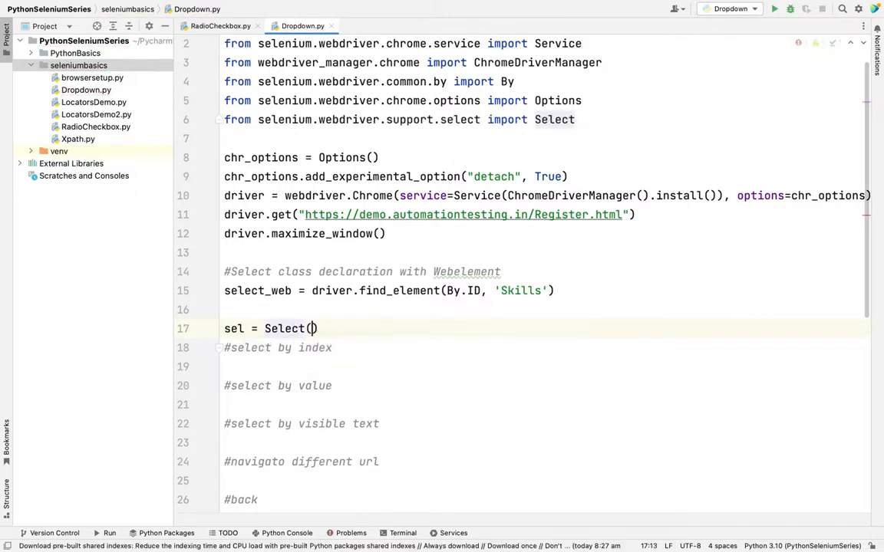
- Complete the line as sel = Select(select_web) and move to the select by index comment
{"action": "double_click", "coordinate": [258, 290]}
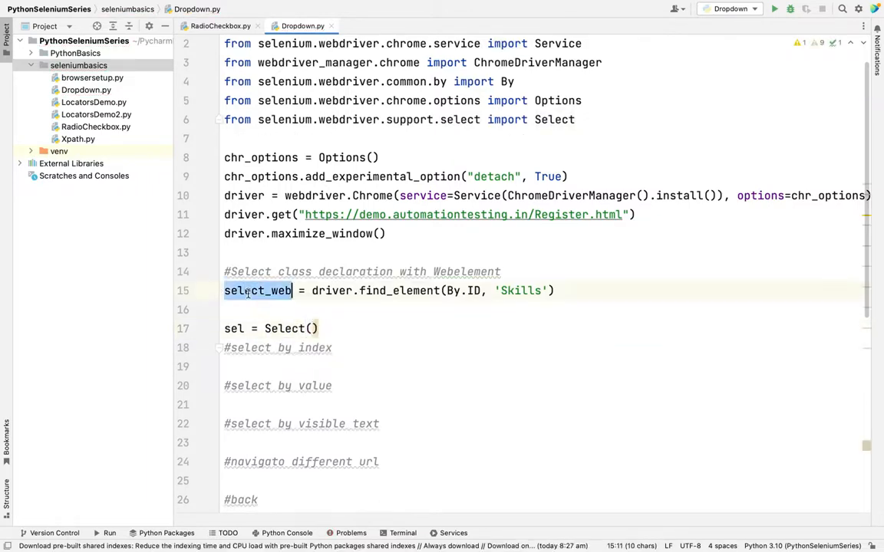
{"action": "left_click", "coordinate": [310, 328]}
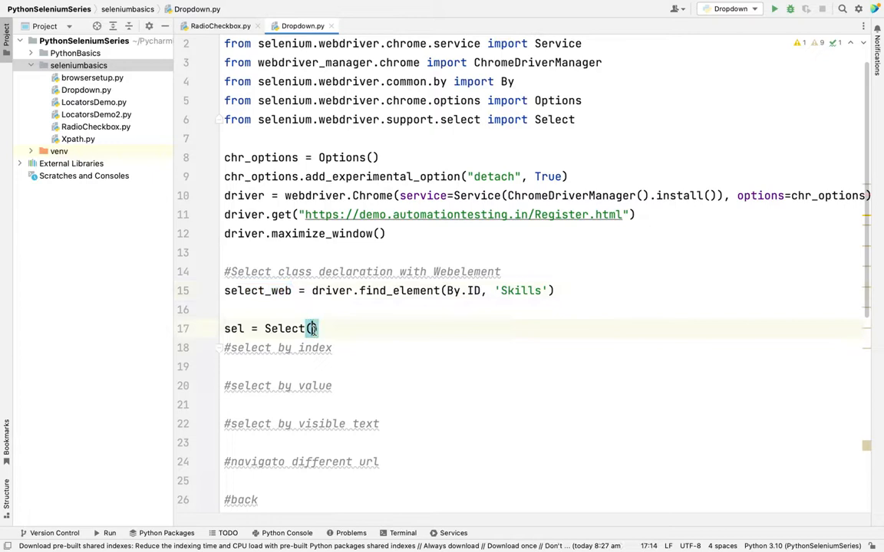
{"action": "type", "text": "select_web"}
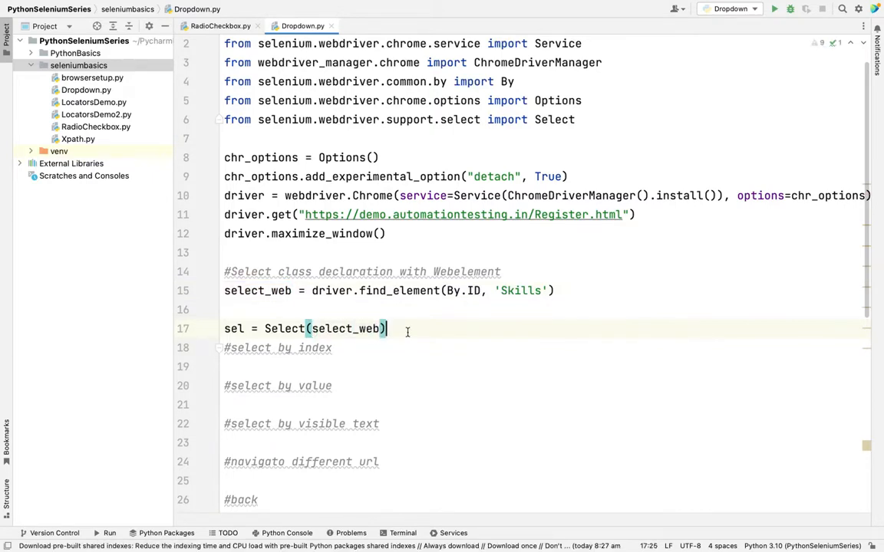
{"action": "scroll", "scroll_direction": "down", "scroll_amount": 3}
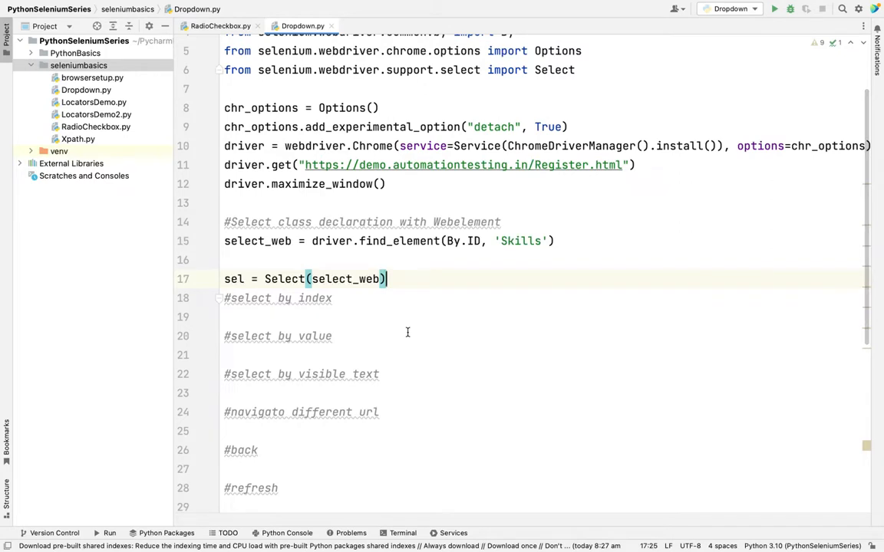
{"action": "left_click", "coordinate": [310, 298]}
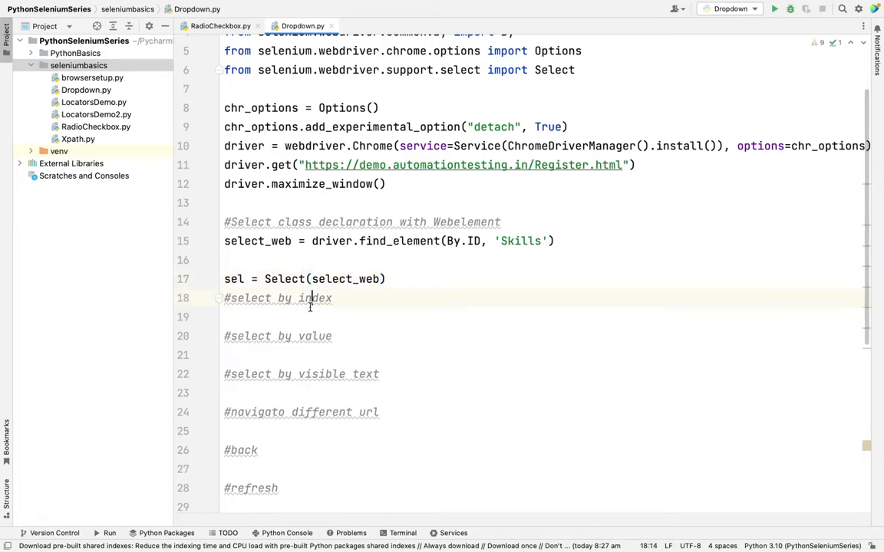
- Check the Skills option markup in DevTools and add a sel.select_by_index call under the index comment
{"action": "double_click", "coordinate": [313, 336]}
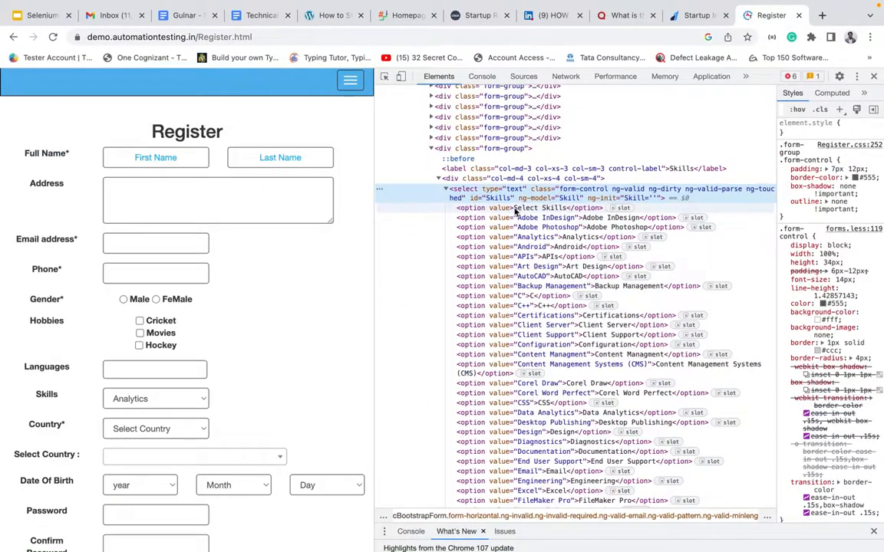
{"action": "left_click", "coordinate": [549, 227]}
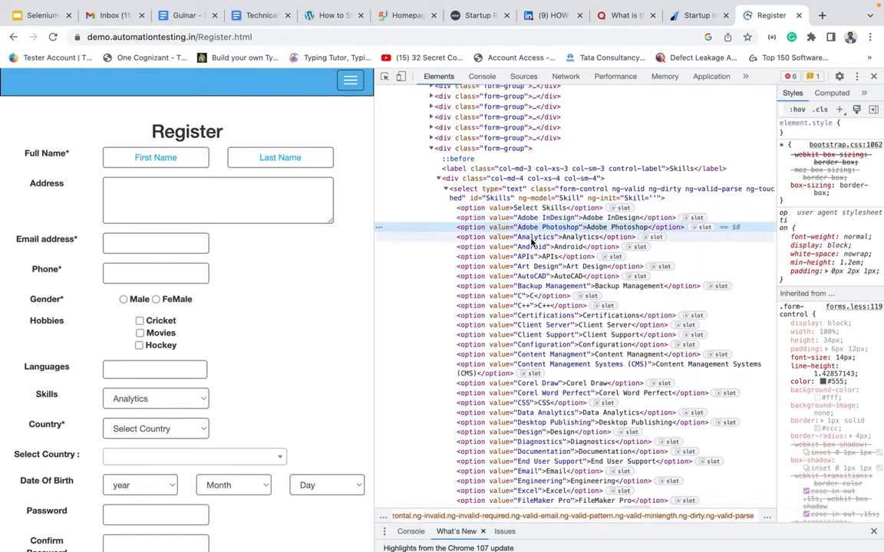
{"action": "left_click", "coordinate": [528, 256]}
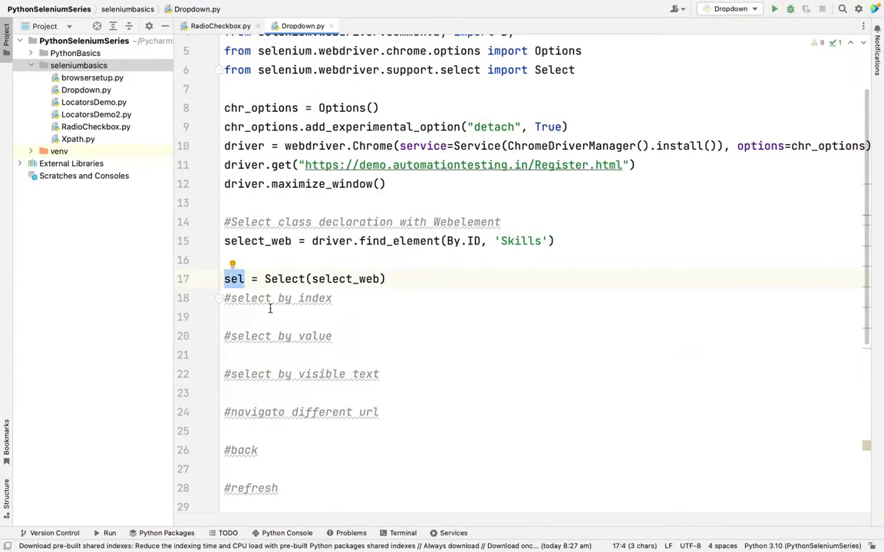
{"action": "type", "text": "sel."}
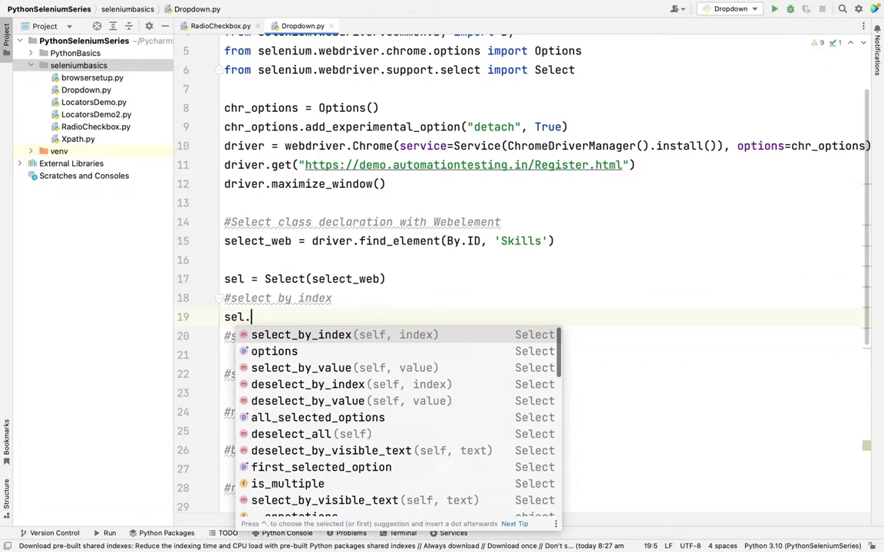
{"action": "left_click", "coordinate": [301, 334]}
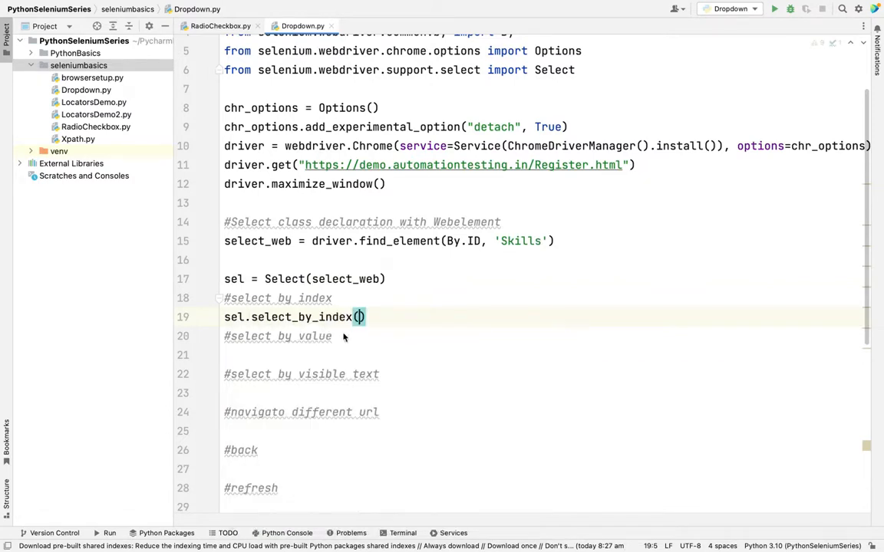
{"action": "type", "text": "5"}
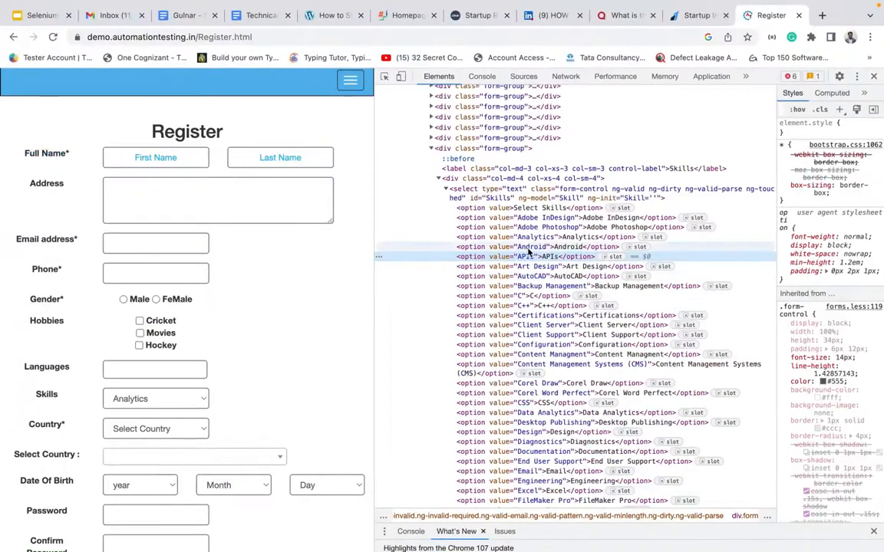
{"action": "mouse_move", "coordinate": [528, 299]}
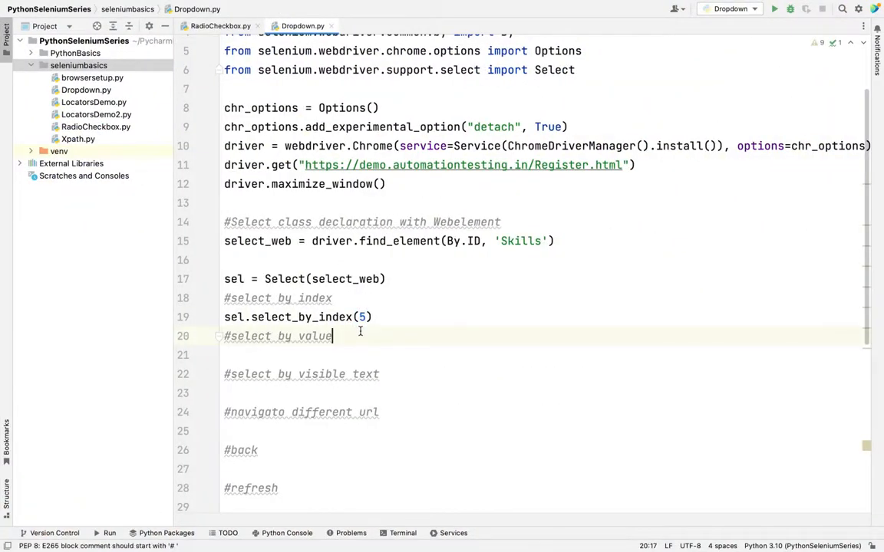
- Pass index 5 to select_by_index and add sel.select_by_value('Configuration') under the value comment
{"action": "type", "text": "sel.select_by_value('Configuration"}
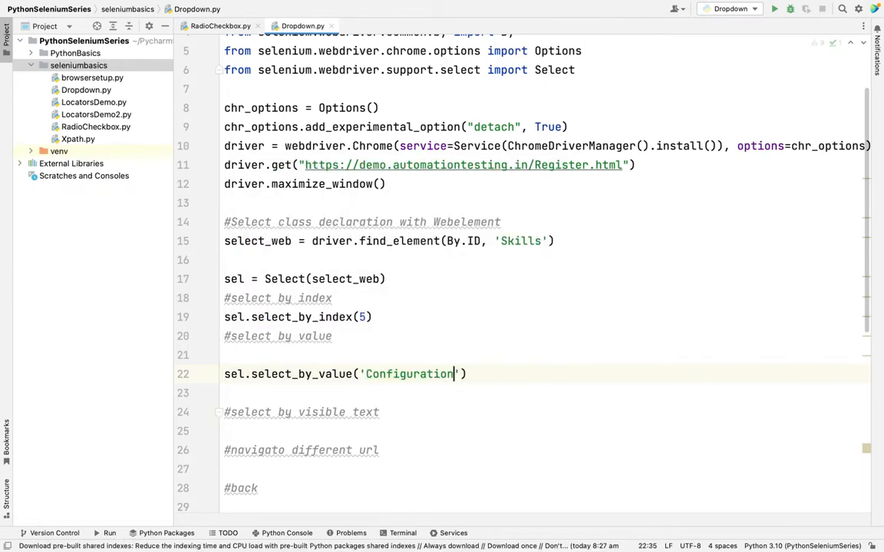
{"action": "double_click", "coordinate": [325, 411]}
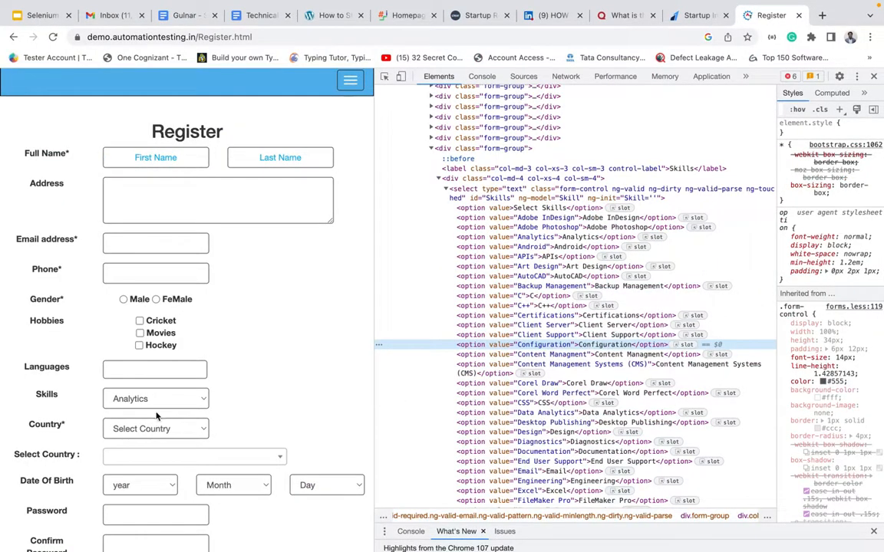
- Add sel.select_by_visible_text('Design') after previewing the dropdown, and comment out the select_by_value line
{"action": "left_click", "coordinate": [153, 399]}
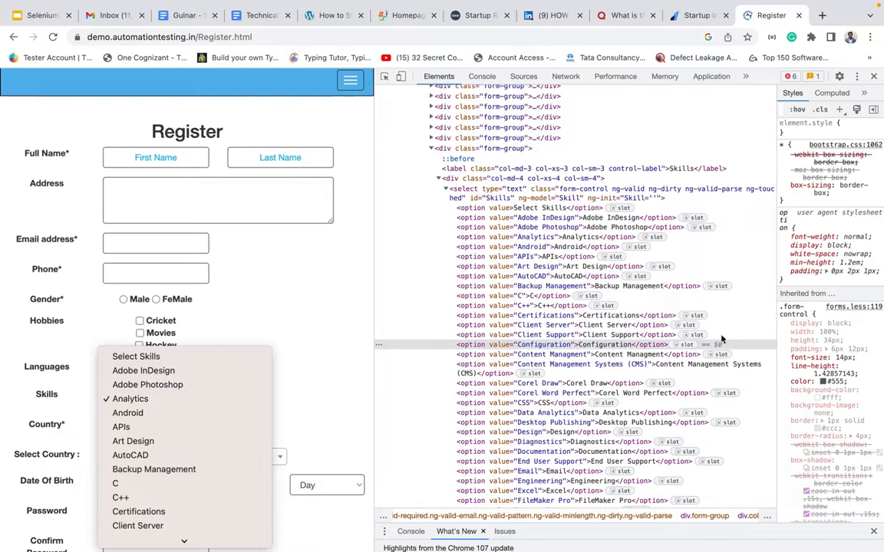
{"action": "left_click", "coordinate": [129, 400]}
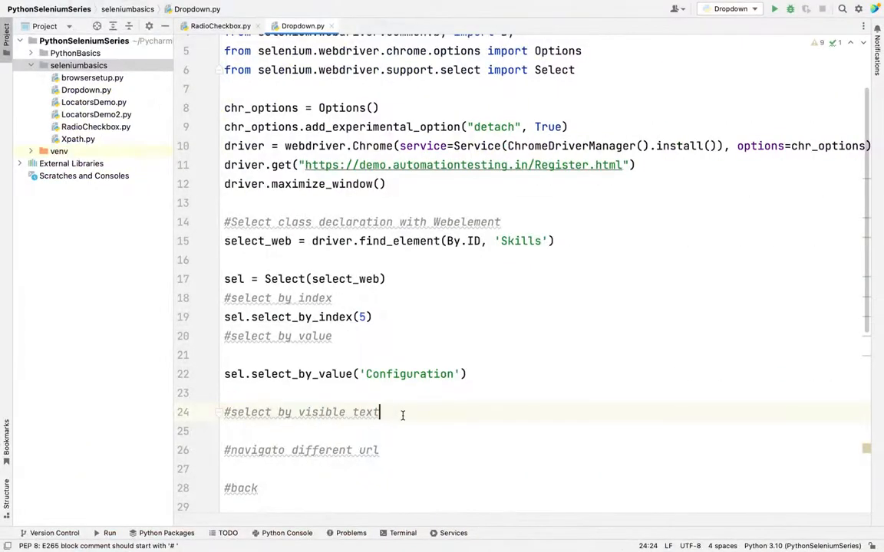
{"action": "type", "text": "sel"}
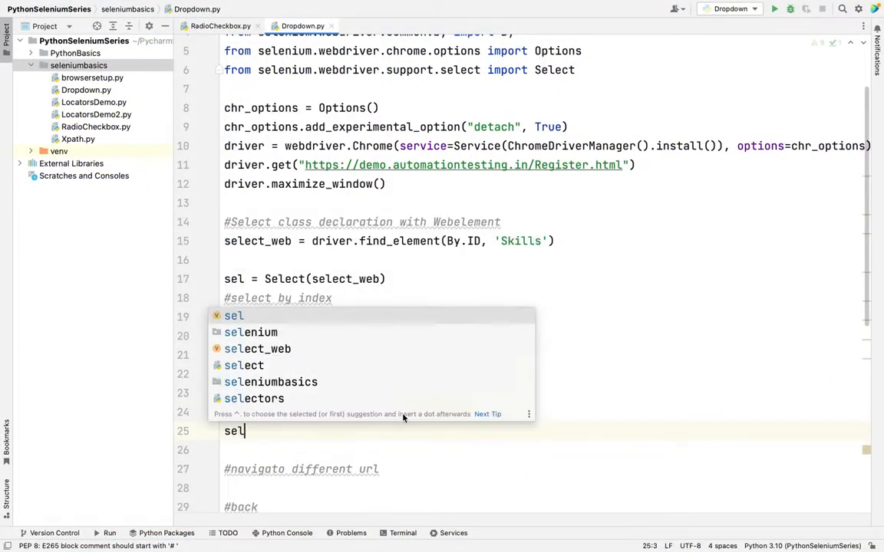
{"action": "type", "text": ".select_by_visible_text("}
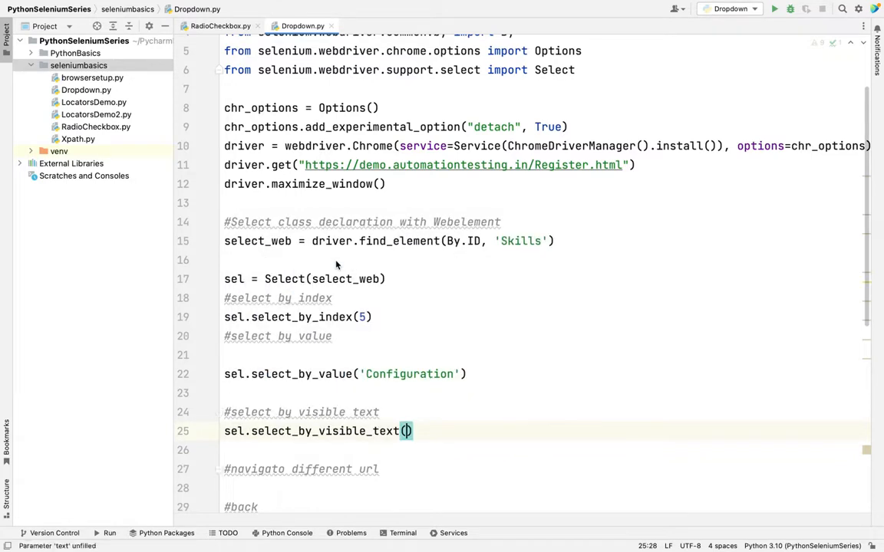
{"action": "type", "text": "'Design'"}
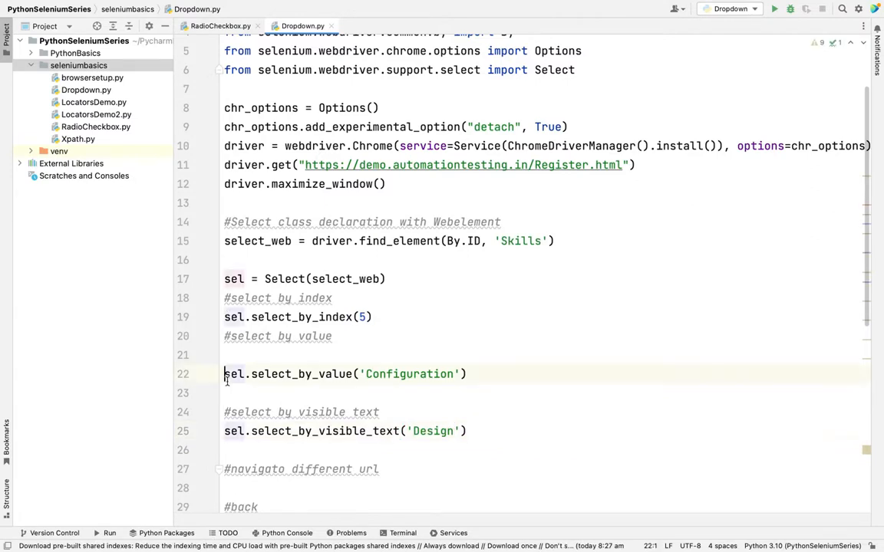
{"action": "type", "text": "#"}
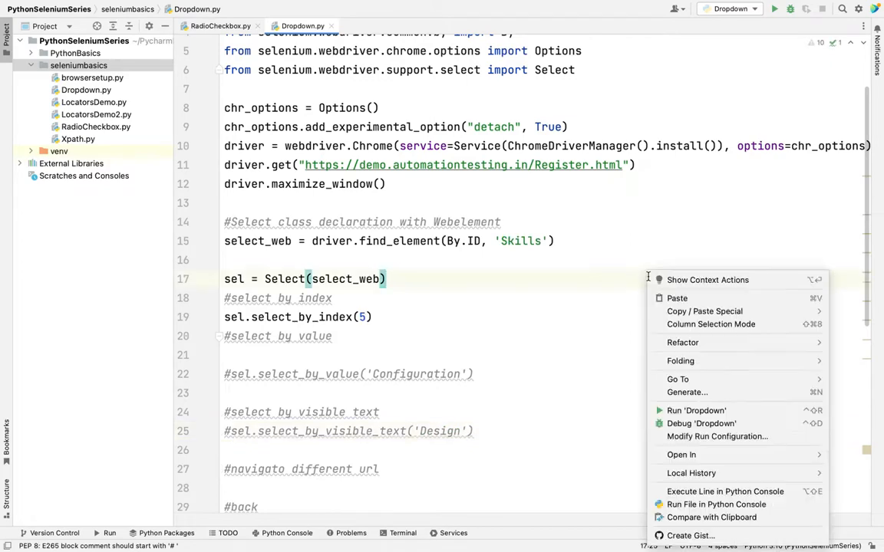
- Run the Dropdown script, watch Chrome load the Register page, and return to the editor
{"action": "left_click", "coordinate": [695, 412]}
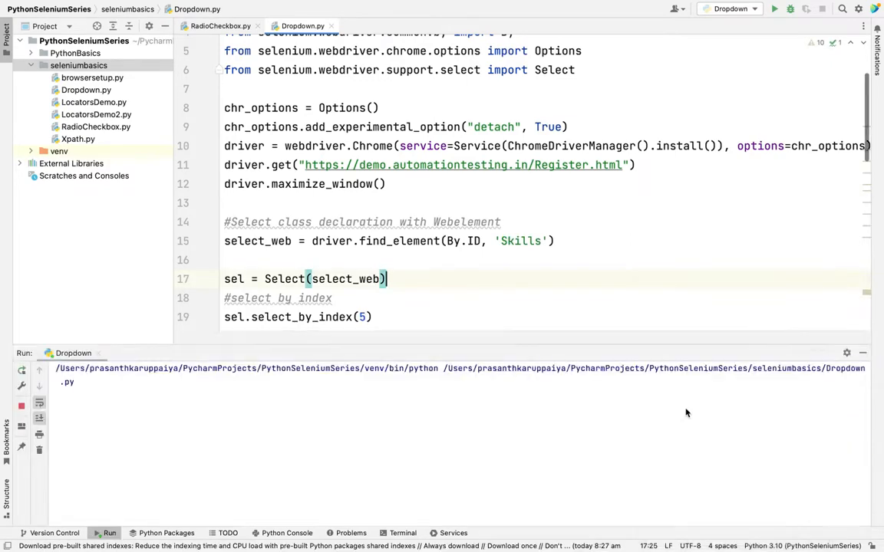
{"action": "left_click", "coordinate": [773, 9]}
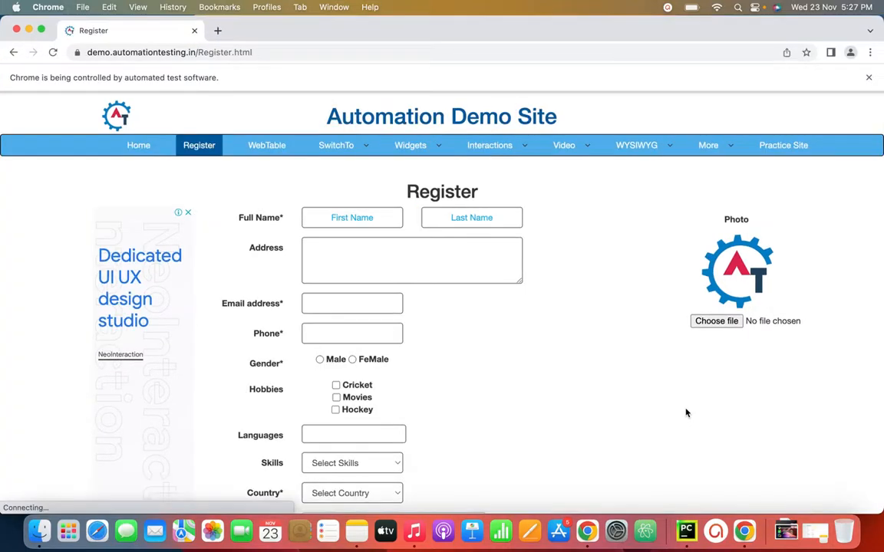
{"action": "left_click", "coordinate": [352, 464]}
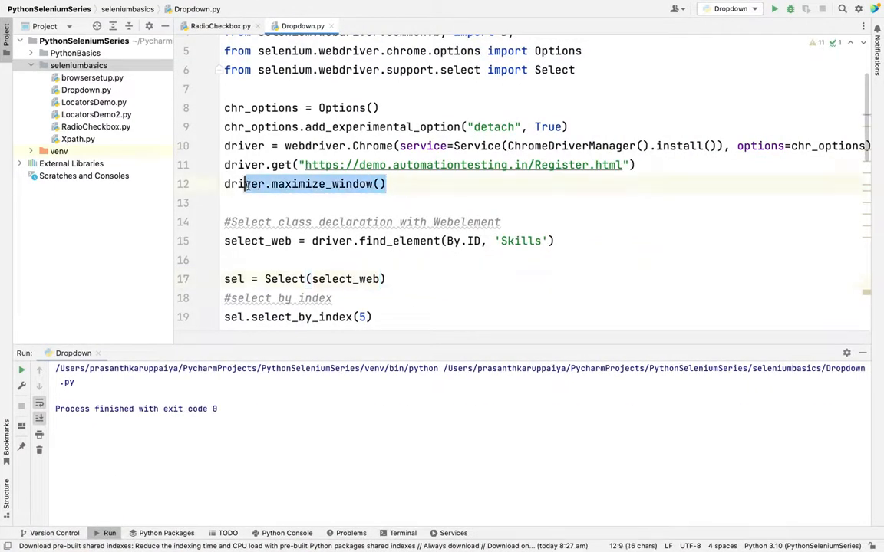
- Comment out select_by_index(5), activate select_by_value('Configuration') and rerun Dropdown
{"action": "left_click", "coordinate": [390, 184]}
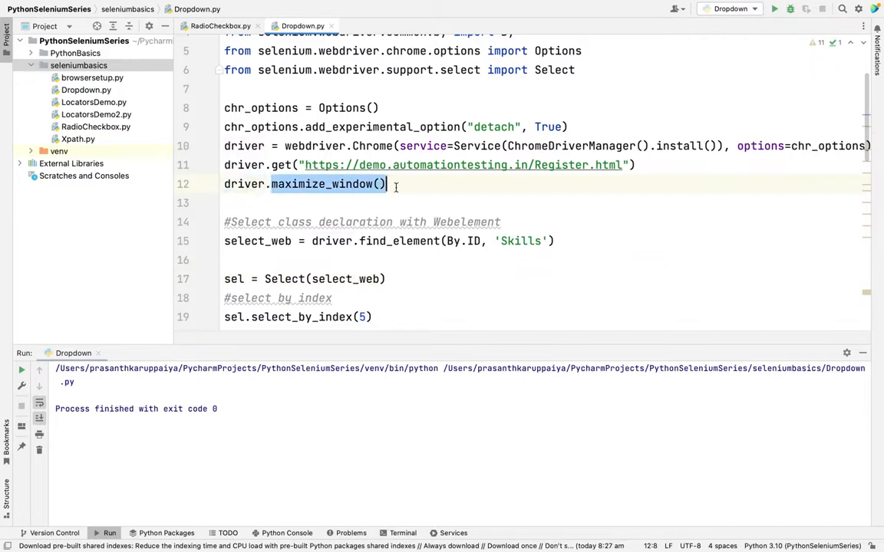
{"action": "scroll", "scroll_direction": "down", "scroll_amount": 3}
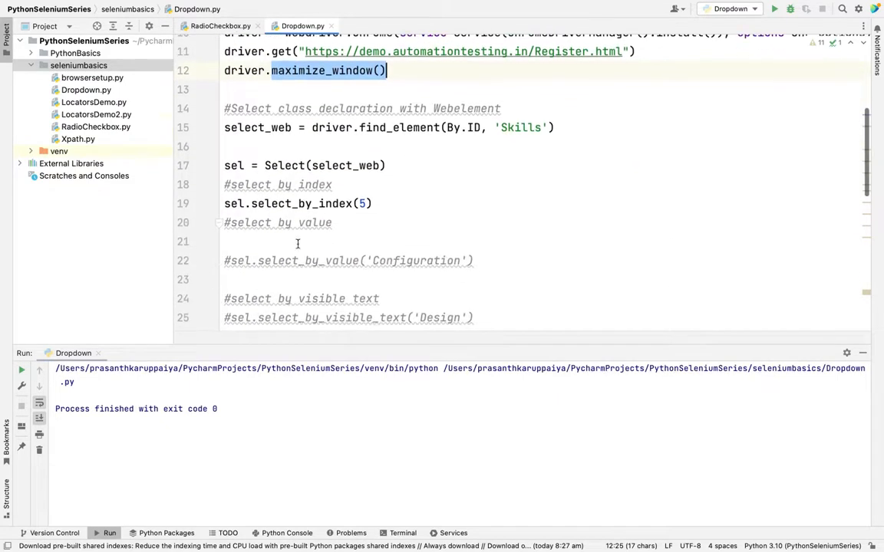
{"action": "left_click", "coordinate": [224, 203]}
{"action": "type", "text": "#"}
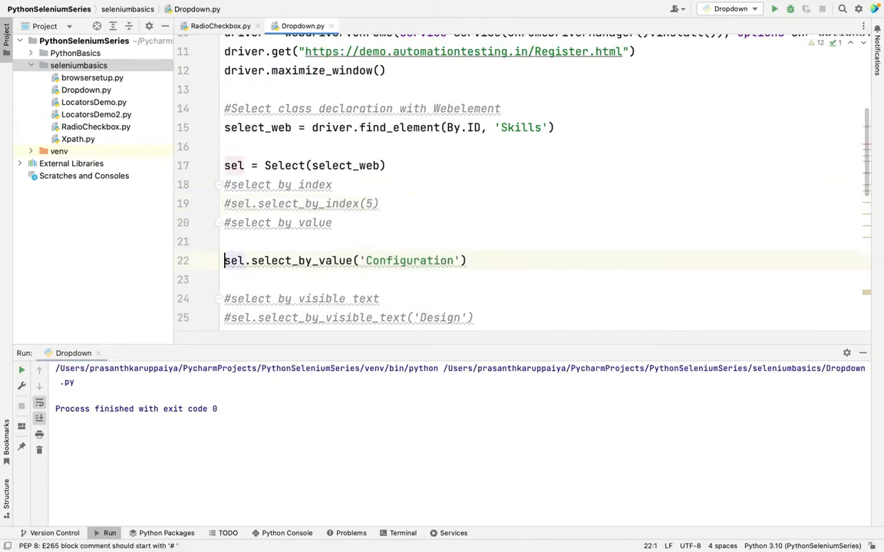
{"action": "double_click", "coordinate": [408, 261]}
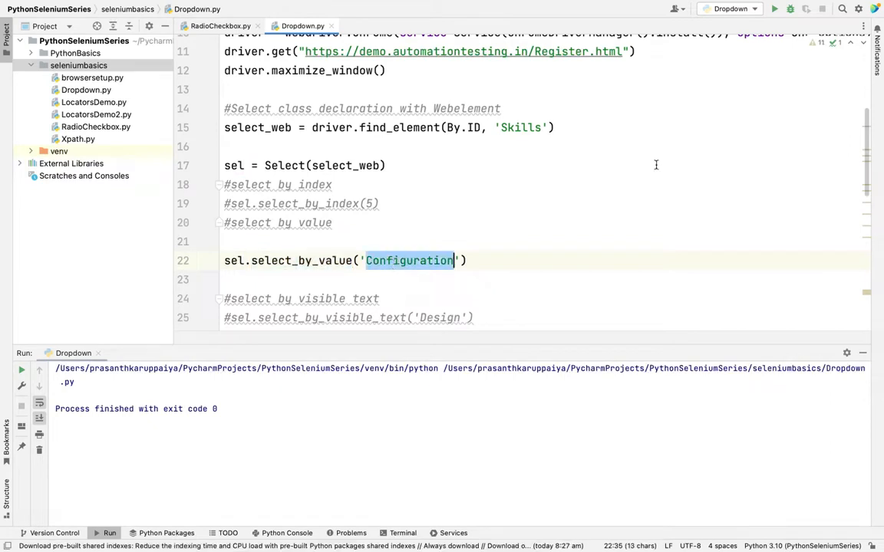
{"action": "right_click", "coordinate": [657, 166]}
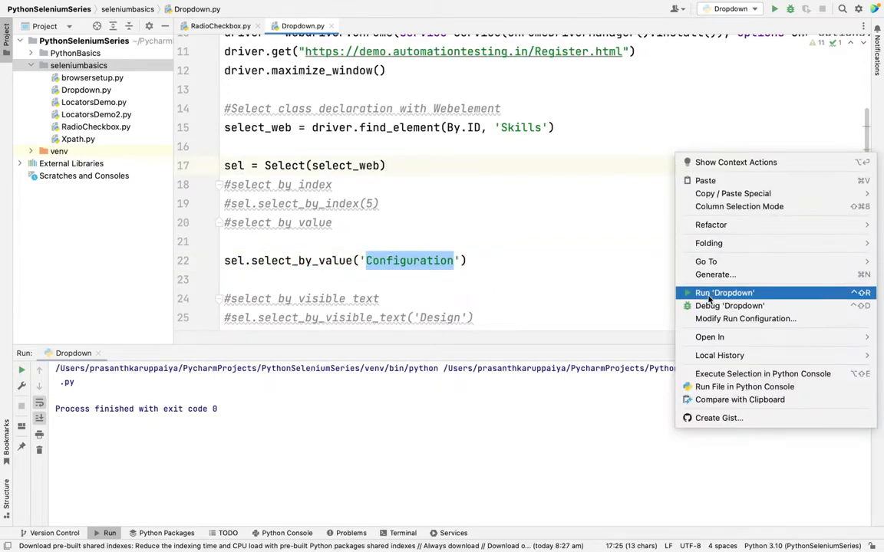
{"action": "left_click", "coordinate": [724, 292]}
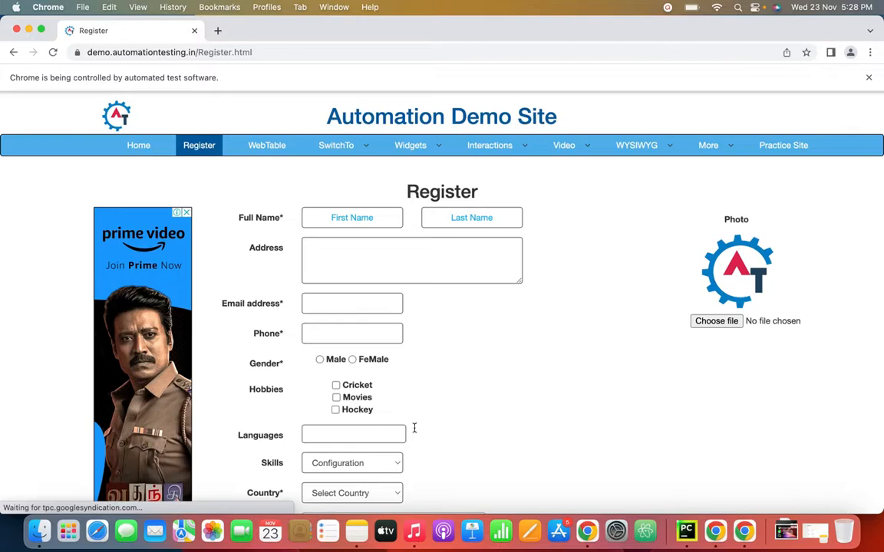
{"action": "mouse_move", "coordinate": [598, 479]}
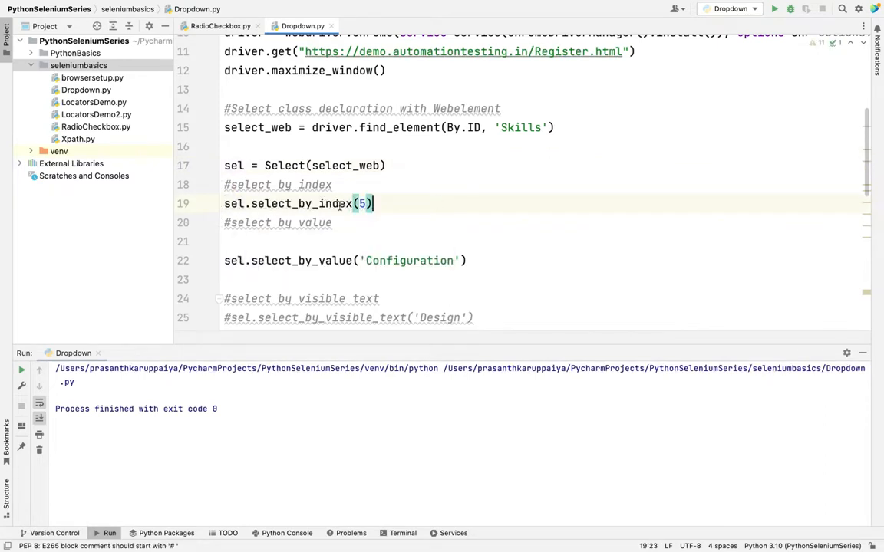
- Uncomment the index and visible-text selections and rerun, leaving Skills showing Design in Chrome
{"action": "scroll", "scroll_direction": "down", "scroll_amount": 3}
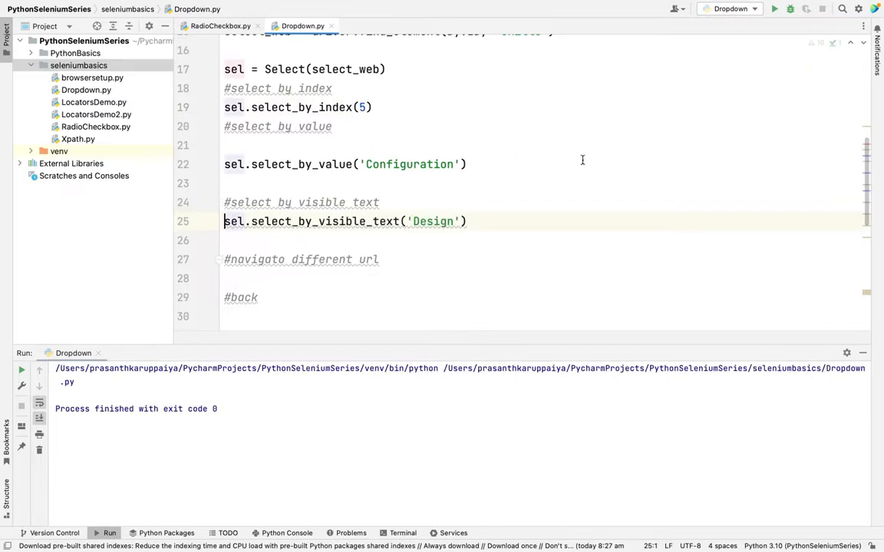
{"action": "left_click", "coordinate": [468, 164]}
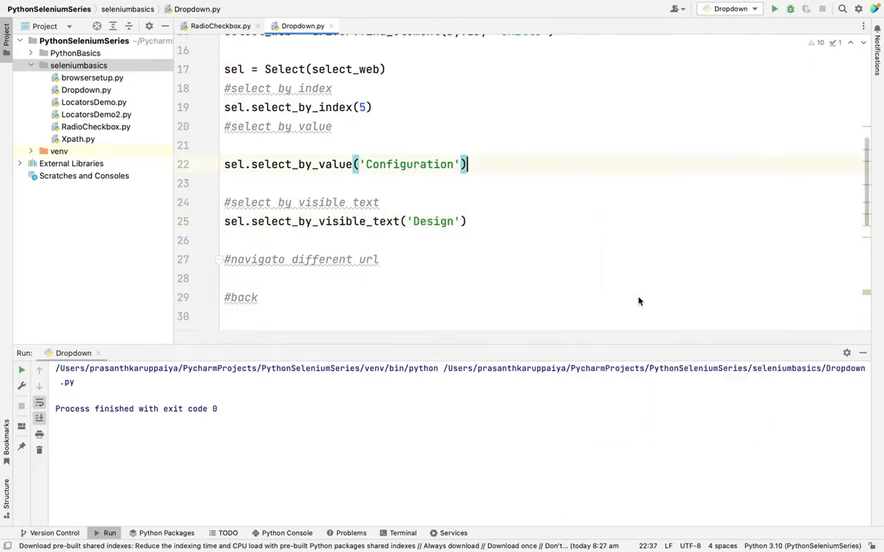
{"action": "left_click", "coordinate": [773, 9]}
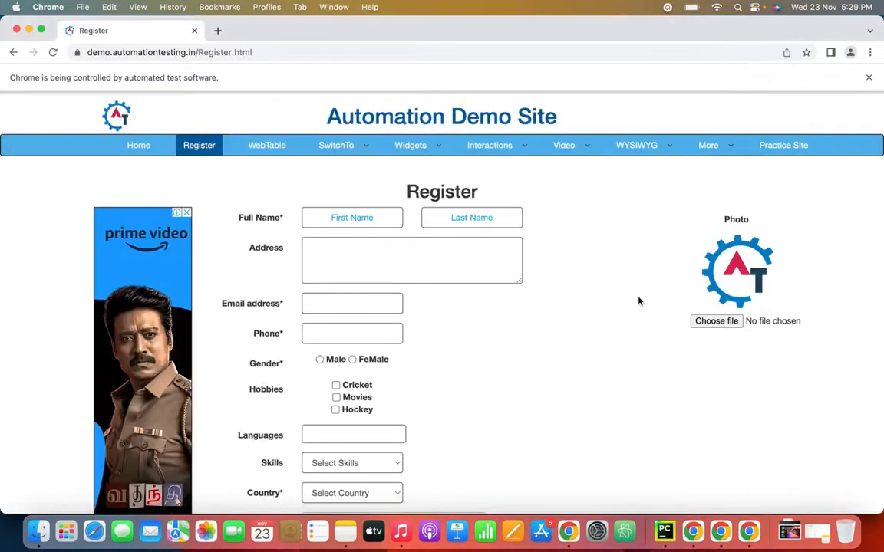
{"action": "left_click", "coordinate": [351, 463]}
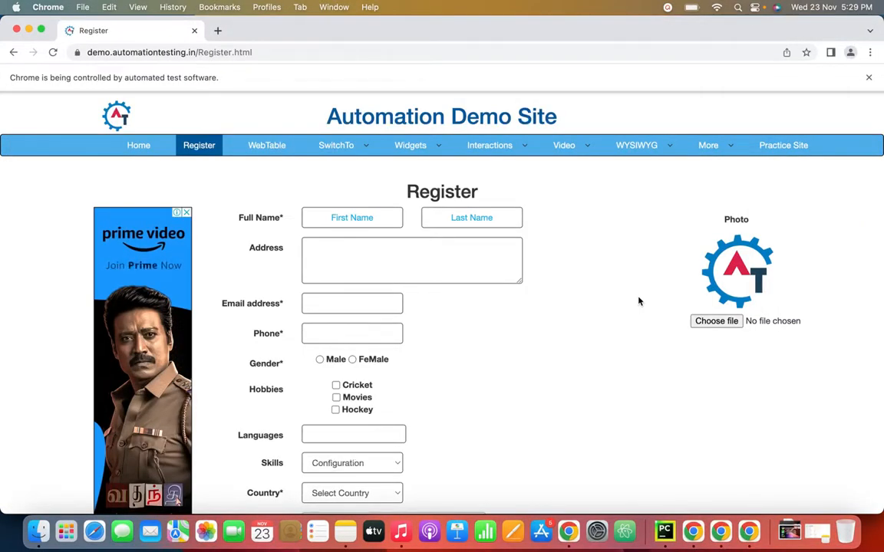
{"action": "left_click", "coordinate": [351, 464]}
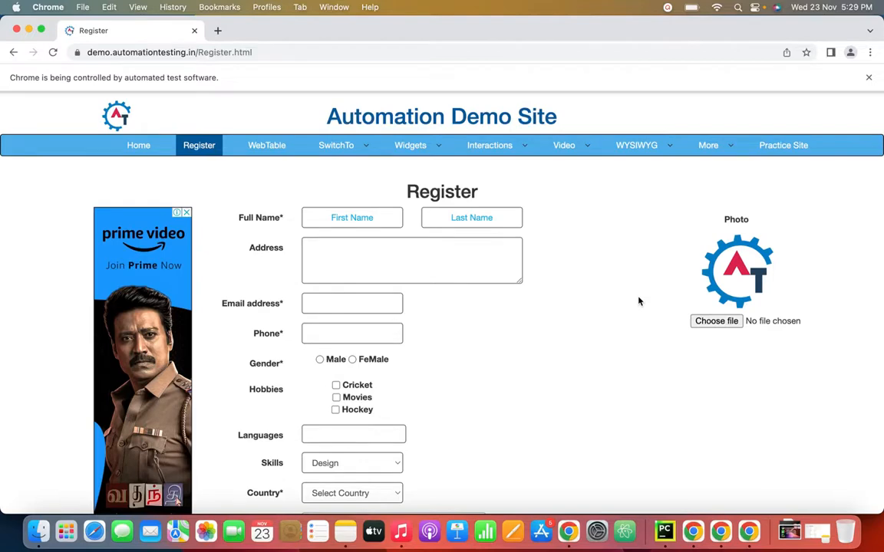
{"action": "mouse_move", "coordinate": [430, 442]}
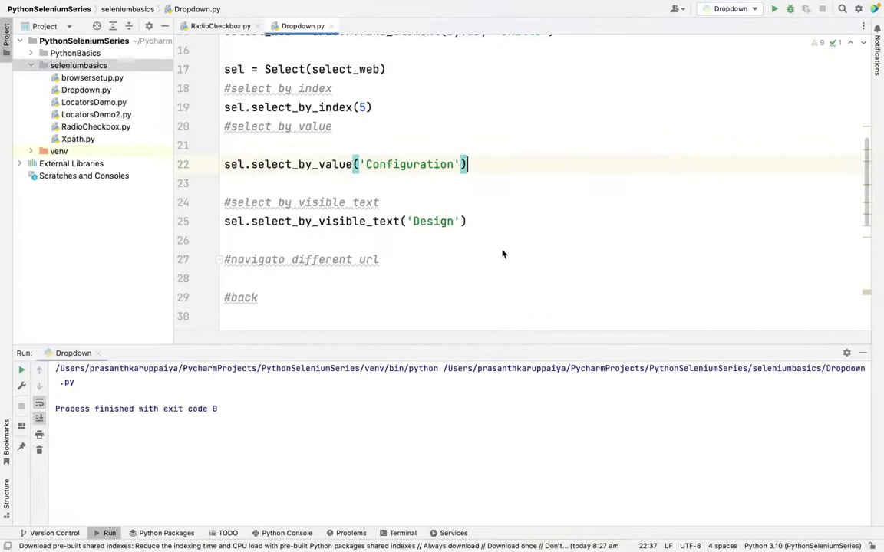
{"action": "scroll", "scroll_direction": "down", "scroll_amount": 3}
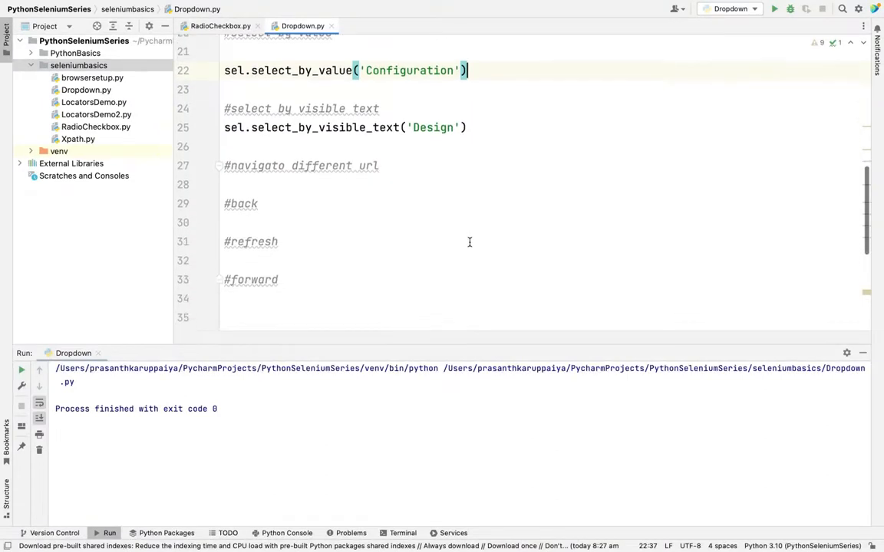
{"action": "scroll", "scroll_direction": "up", "scroll_amount": 3}
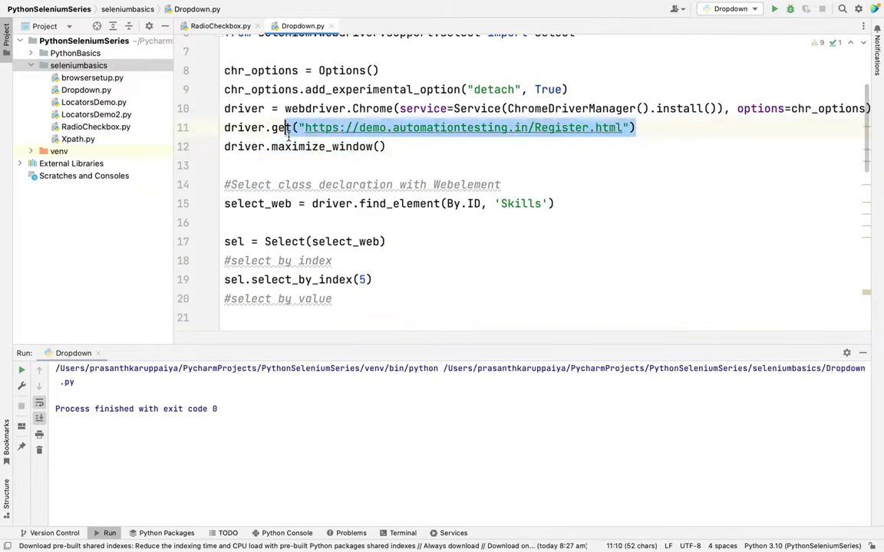
{"action": "scroll", "scroll_direction": "down", "scroll_amount": 3}
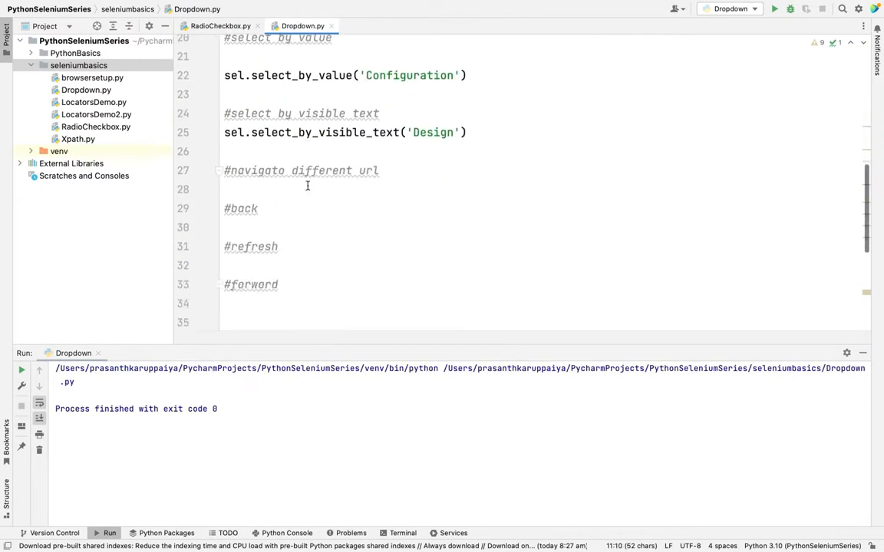
{"action": "type", "text": "driver.get('"}
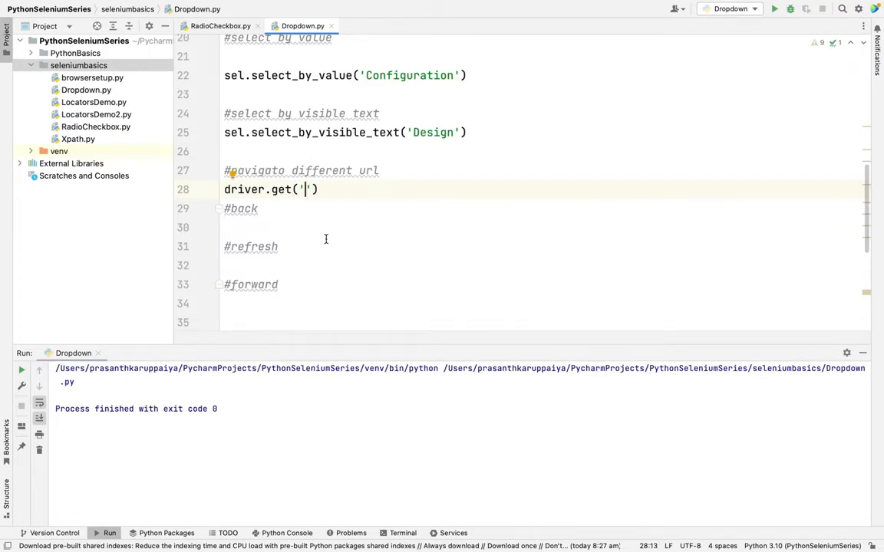
{"action": "type", "text": "https://www.google.com/"}
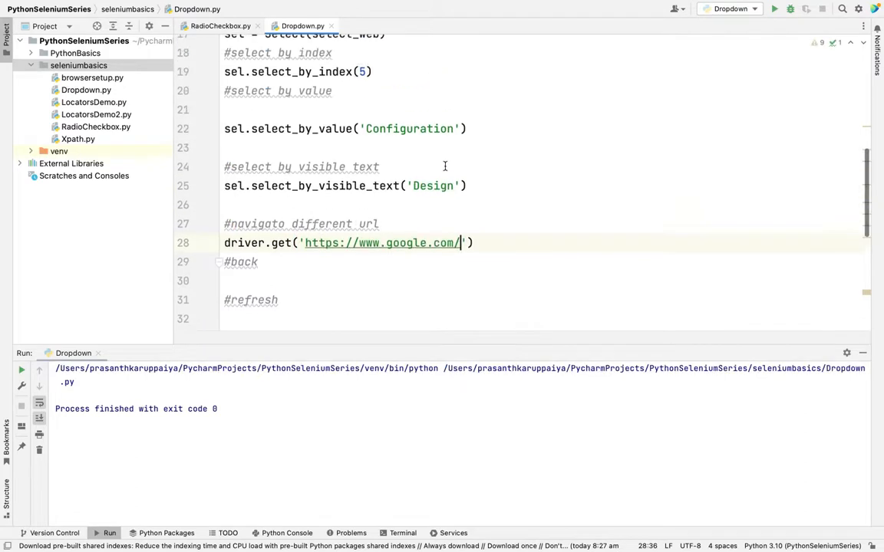
{"action": "scroll", "scroll_direction": "up", "scroll_amount": 3}
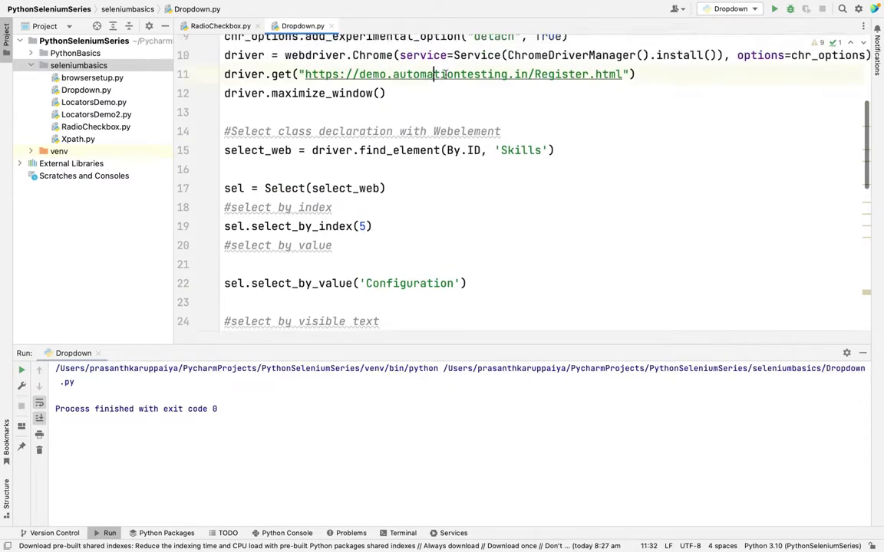
{"action": "scroll", "scroll_direction": "down", "scroll_amount": 3}
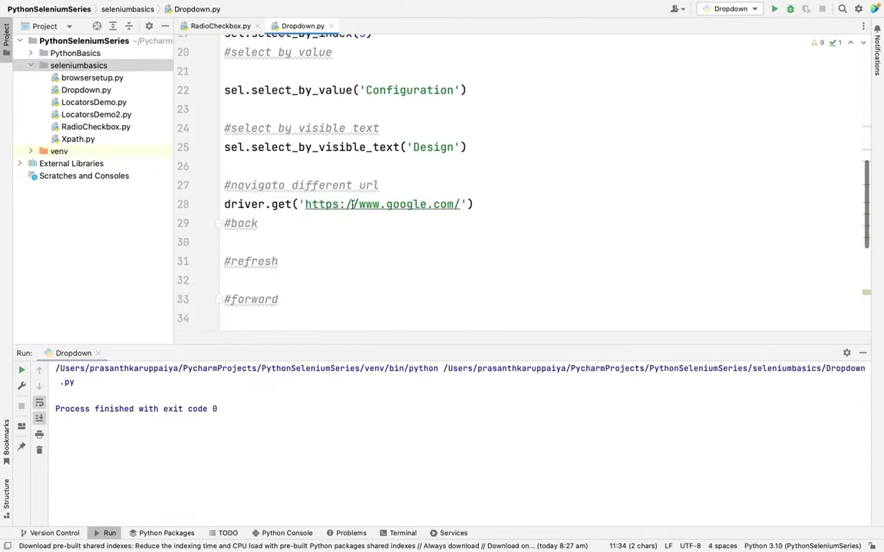
{"action": "left_click", "coordinate": [258, 224]}
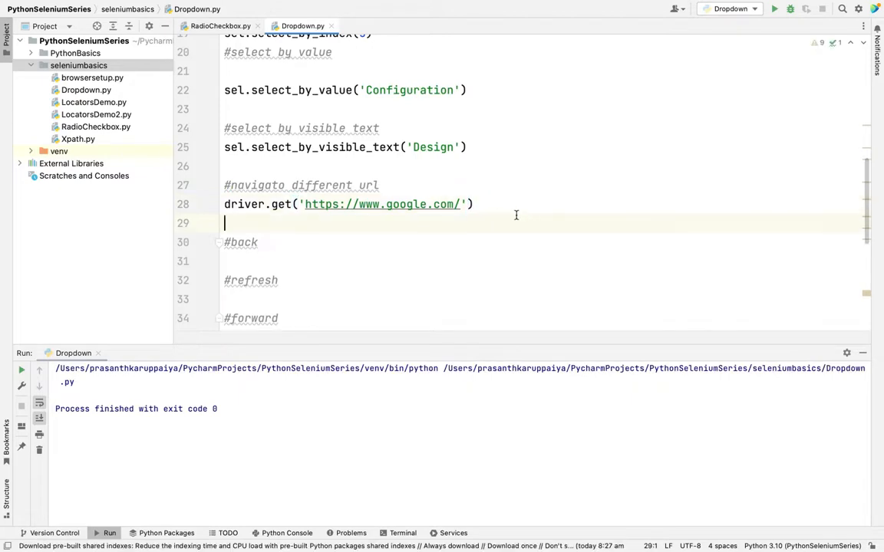
- Add driver.back() under the #back comment
{"action": "left_click", "coordinate": [274, 205]}
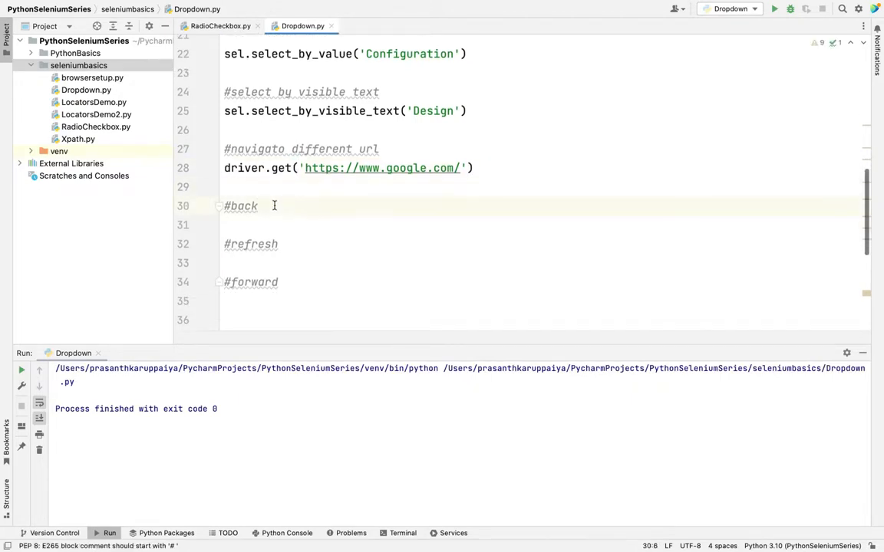
{"action": "type", "text": "drive"}
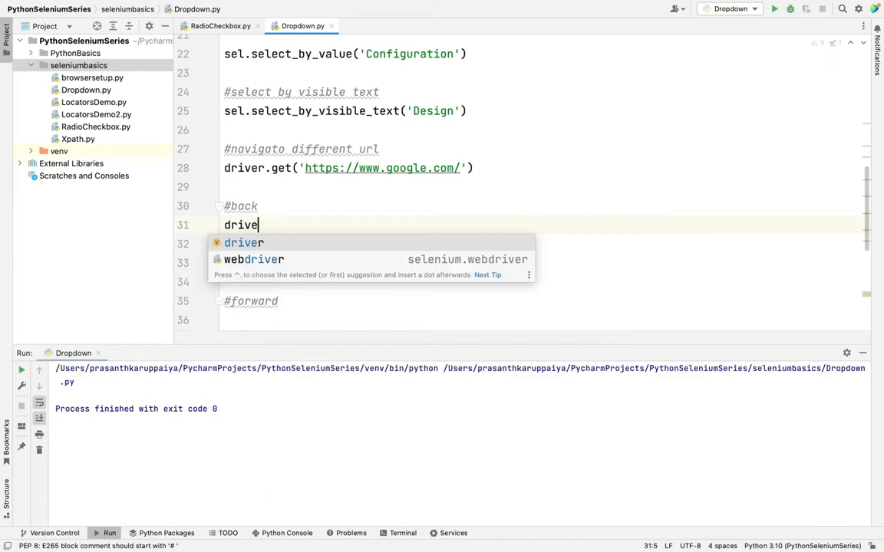
{"action": "type", "text": "r.back()"}
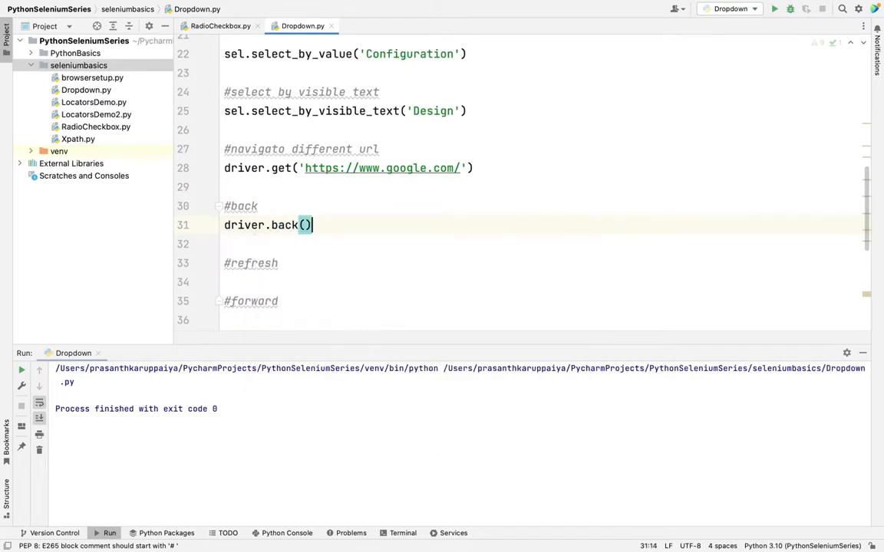
{"action": "scroll", "scroll_direction": "up", "scroll_amount": 3}
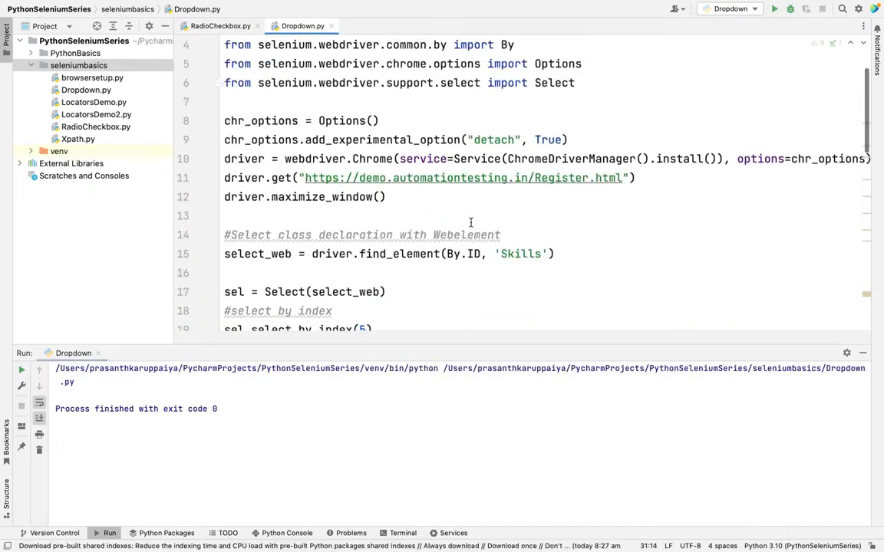
{"action": "scroll", "scroll_direction": "down", "scroll_amount": 3}
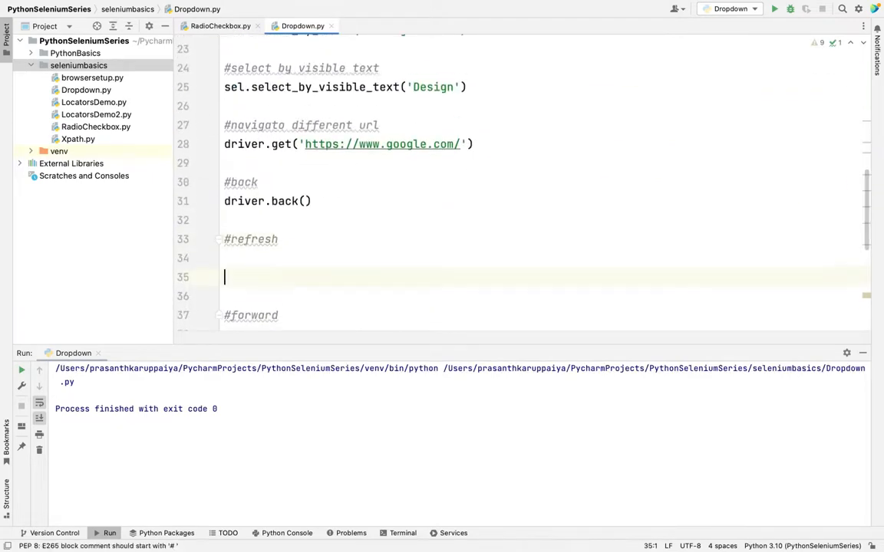
- Add driver.refresh() under #refresh and driver.forward() under #forward
{"action": "type", "text": "driver.refresh("}
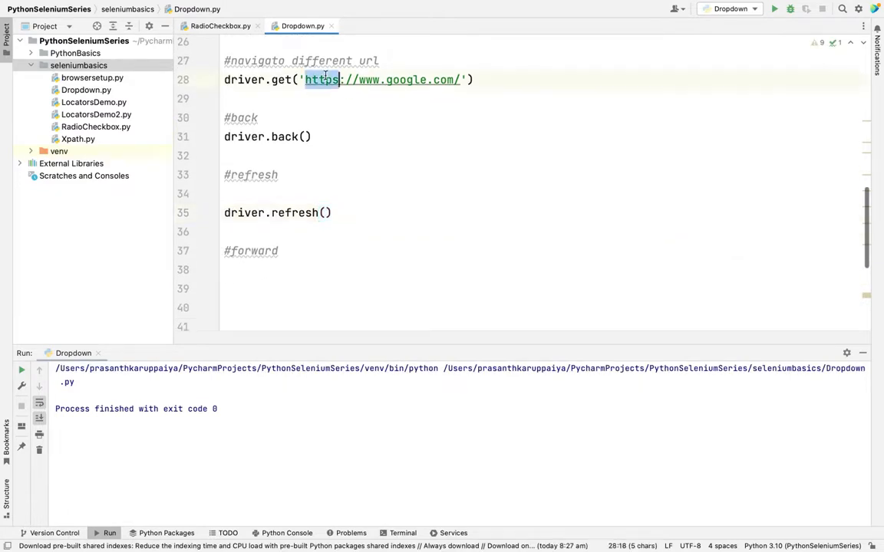
{"action": "type", "text": "driver.forward("}
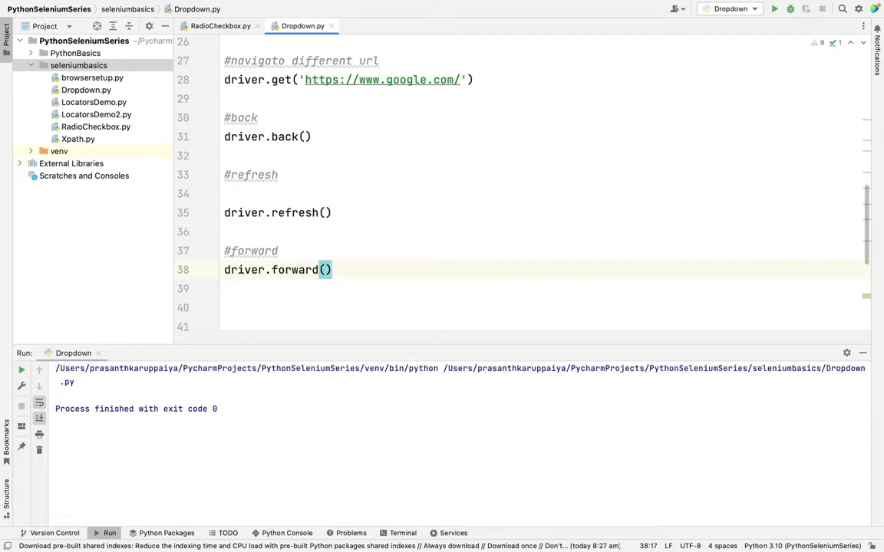
{"action": "scroll", "scroll_direction": "up", "scroll_amount": 3}
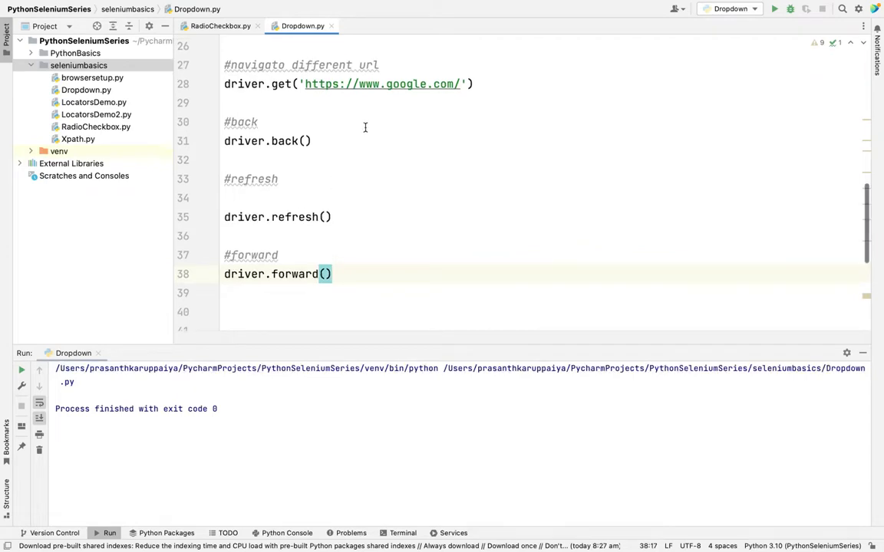
{"action": "scroll", "scroll_direction": "up", "scroll_amount": 3}
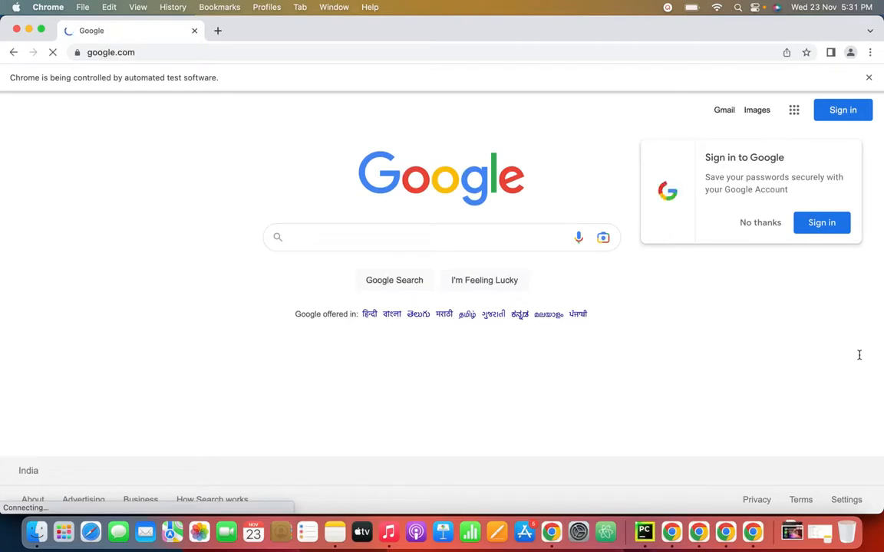
{"action": "mouse_move", "coordinate": [72, 144]}
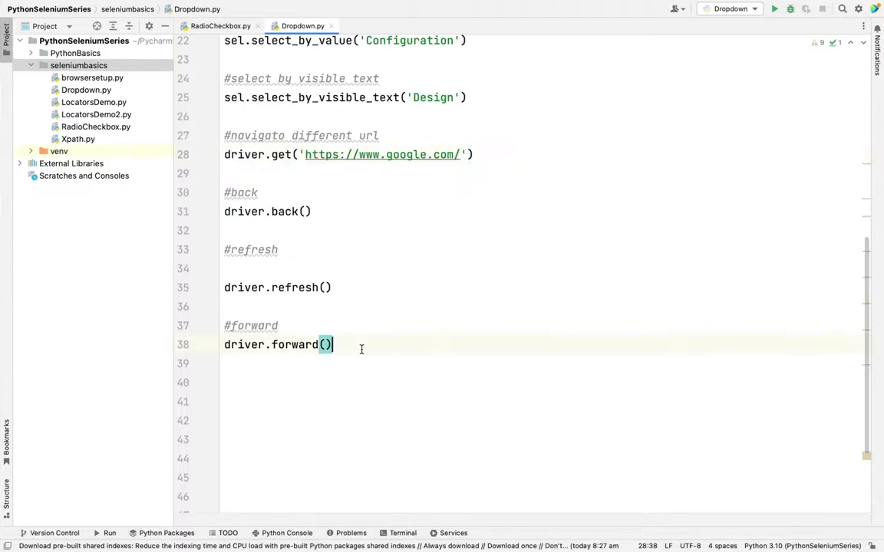
- End the script with driver.quit() after driver.forward(), reviewing the maximize_window call
{"action": "type", "text": "drive"}
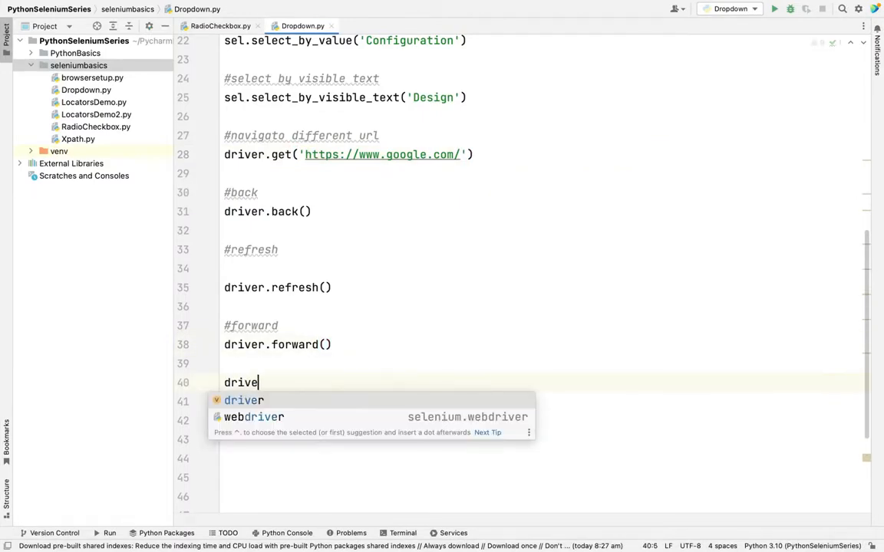
{"action": "type", "text": "r.quit("}
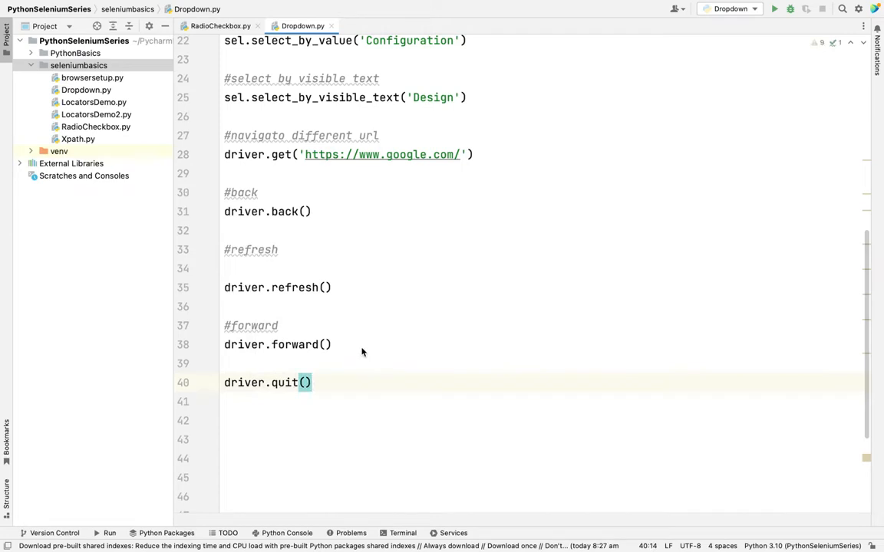
{"action": "scroll", "scroll_direction": "up", "scroll_amount": 3}
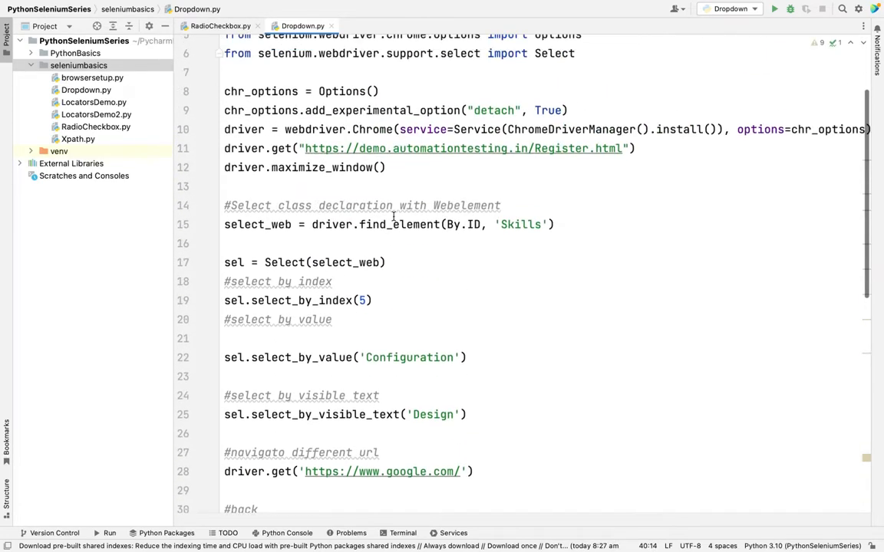
{"action": "double_click", "coordinate": [322, 167]}
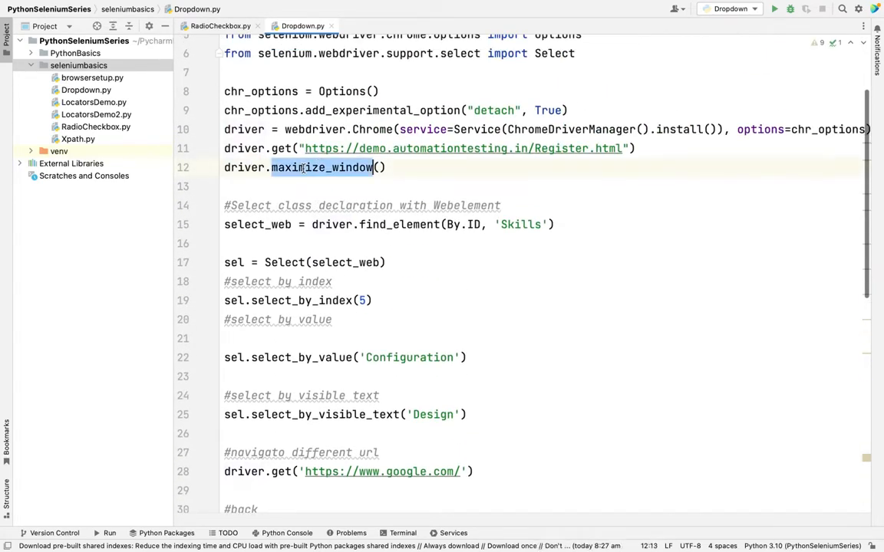
{"action": "left_click", "coordinate": [262, 167]}
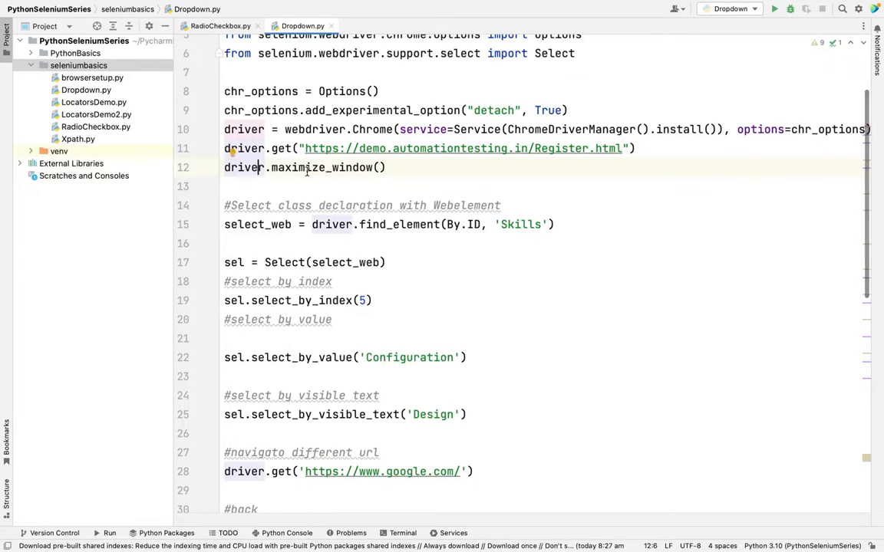
{"action": "scroll", "scroll_direction": "down", "scroll_amount": 3}
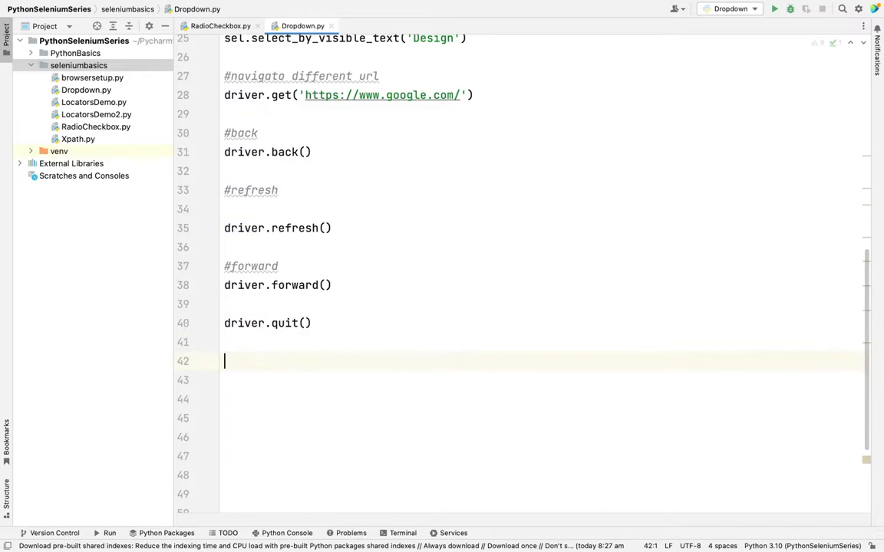
{"action": "mouse_move", "coordinate": [402, 224]}
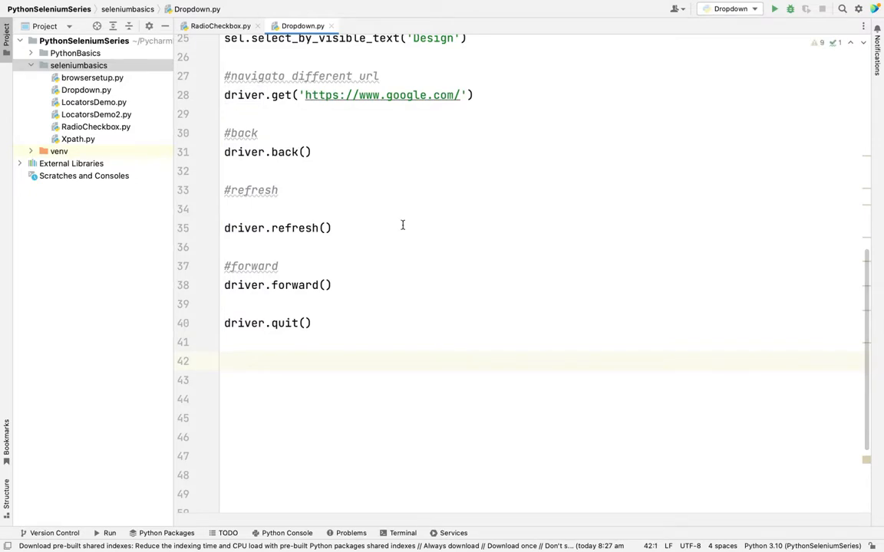
{"action": "scroll", "scroll_direction": "up", "scroll_amount": 3}
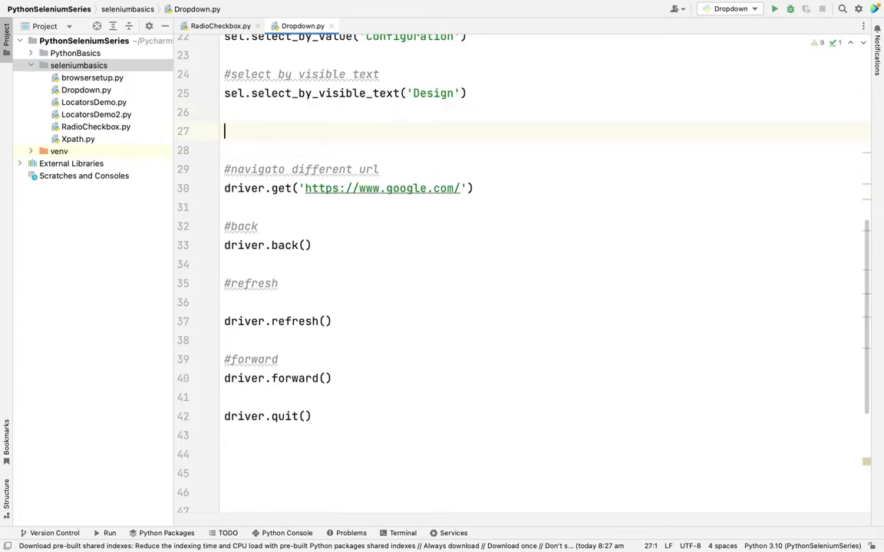
- Add print(driver.current_url) after the Design selection and after the Google navigation
{"action": "type", "text": "pri"}
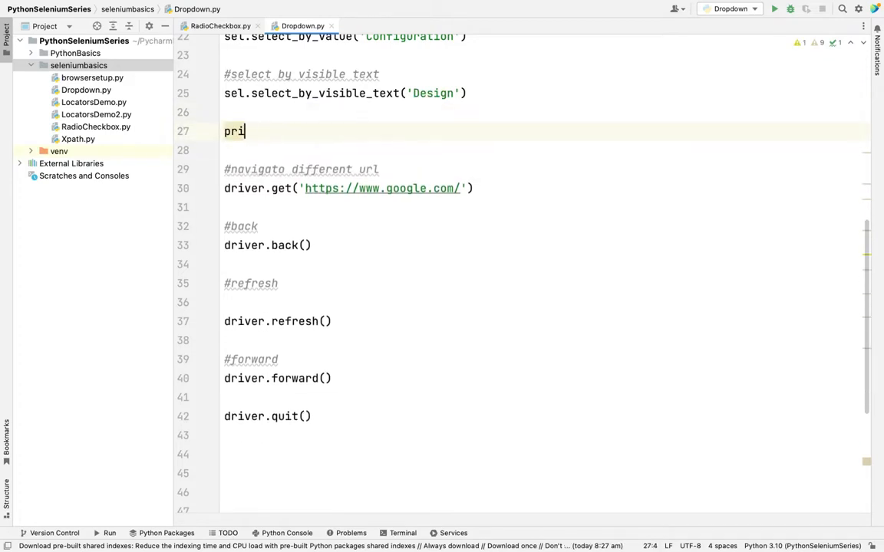
{"action": "type", "text": "nt()"}
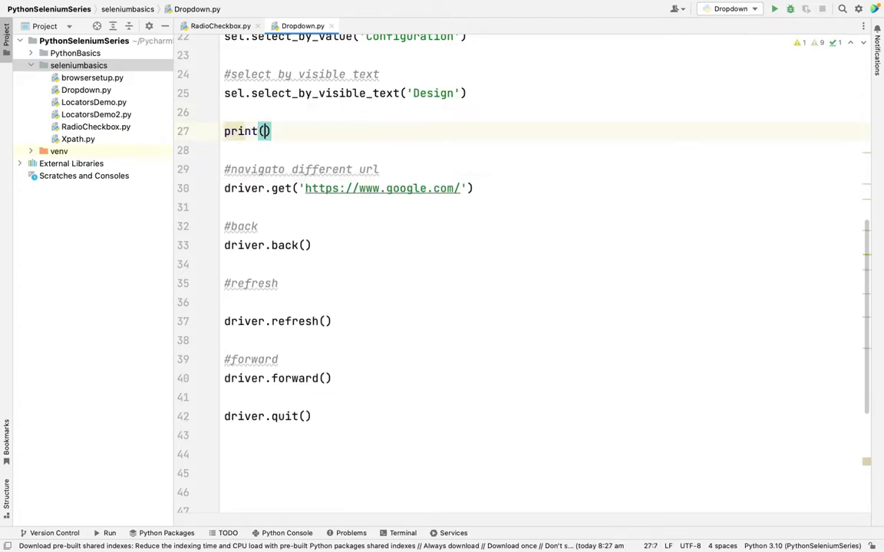
{"action": "type", "text": "driver.current_url"}
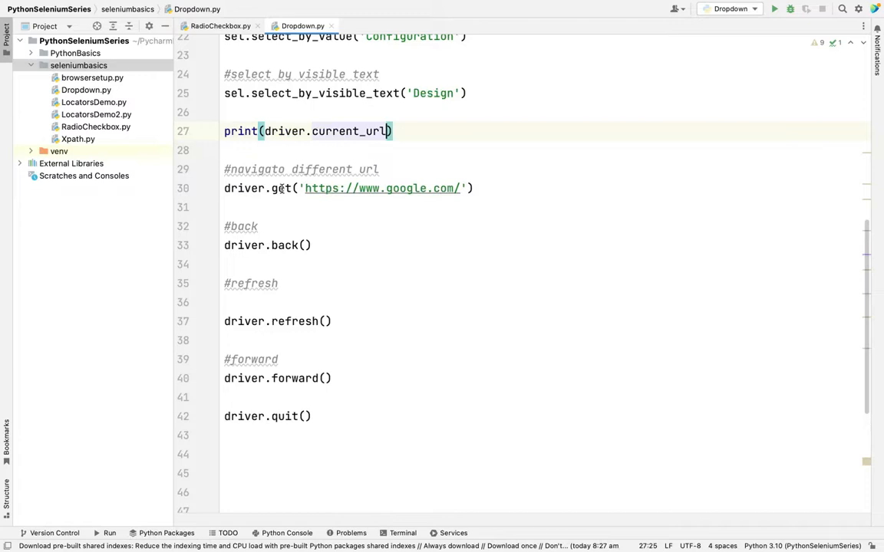
{"action": "key", "text": "enter"}
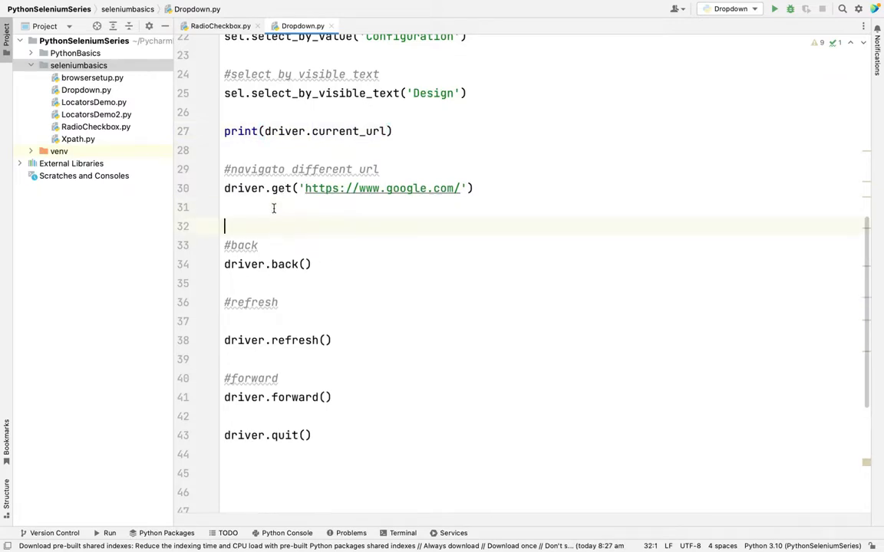
{"action": "type", "text": "print(driver.current_url"}
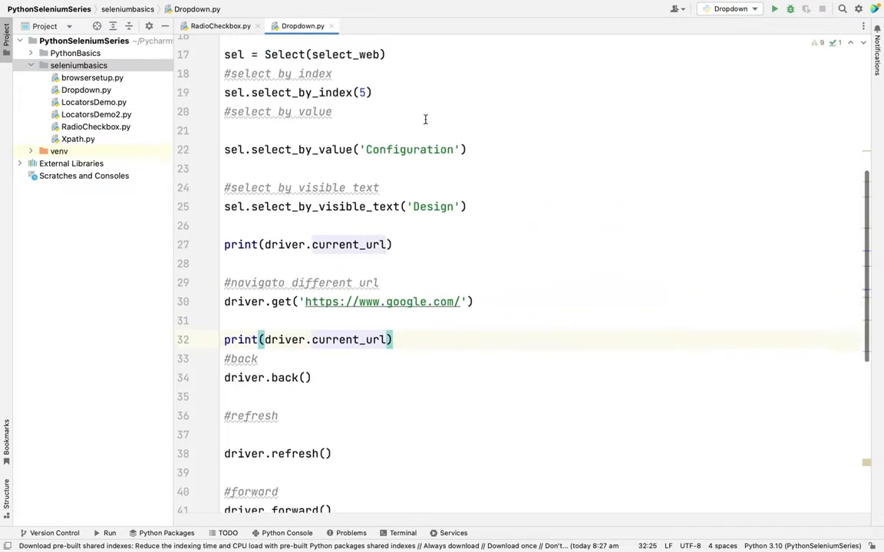
{"action": "scroll", "scroll_direction": "up", "scroll_amount": 3}
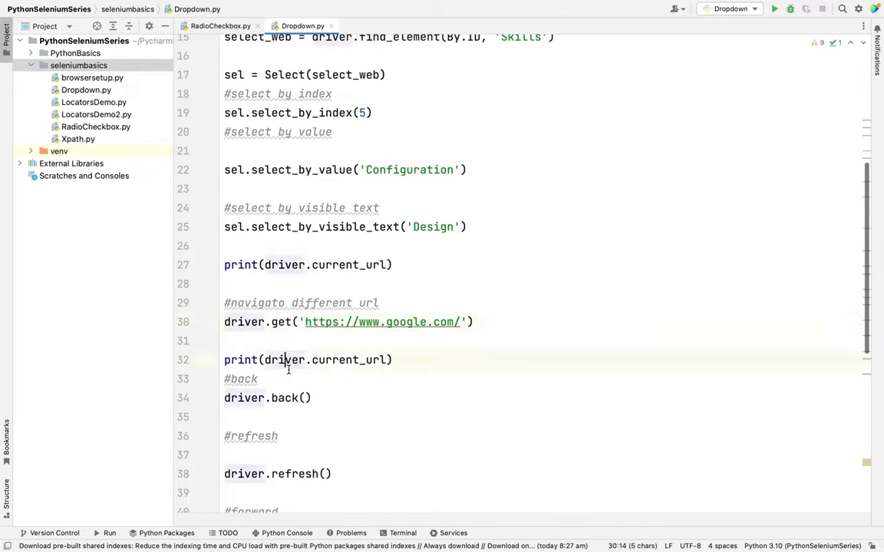
{"action": "right_click", "coordinate": [288, 359]}
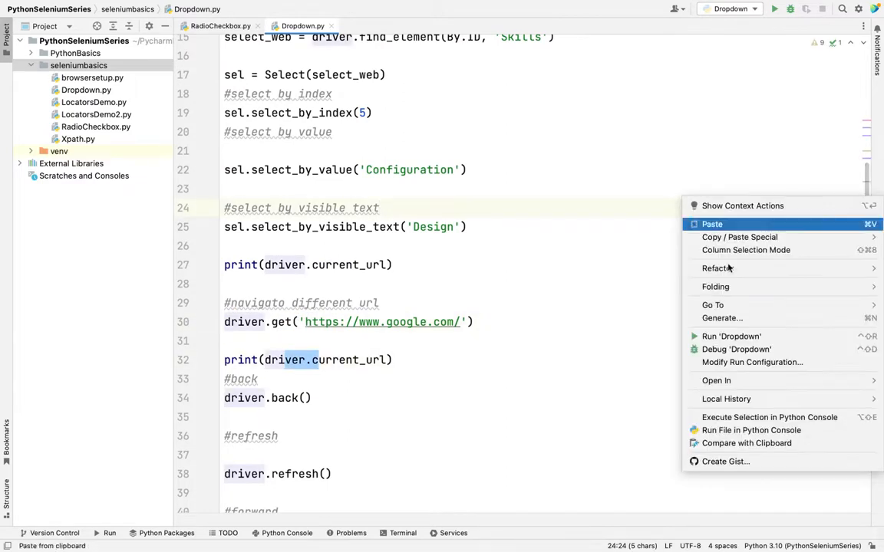
{"action": "left_click", "coordinate": [730, 336]}
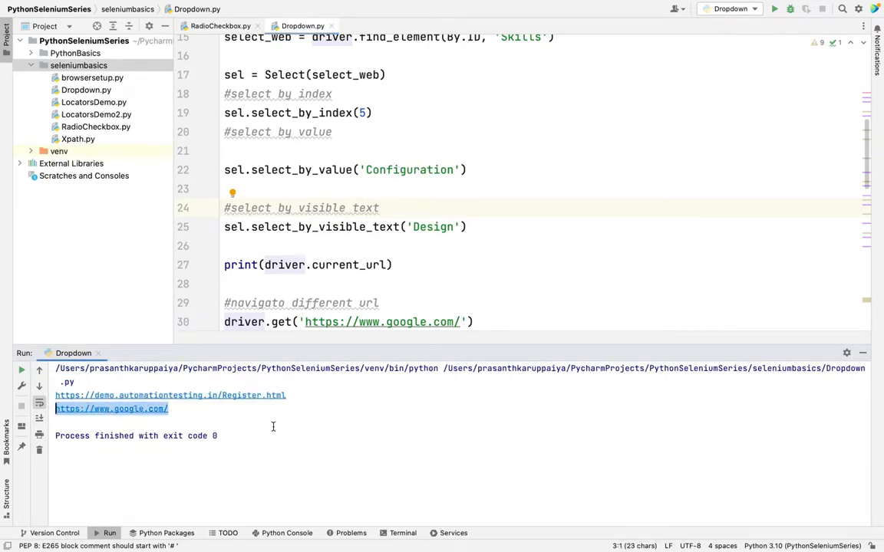
{"action": "scroll", "scroll_direction": "down", "scroll_amount": 3}
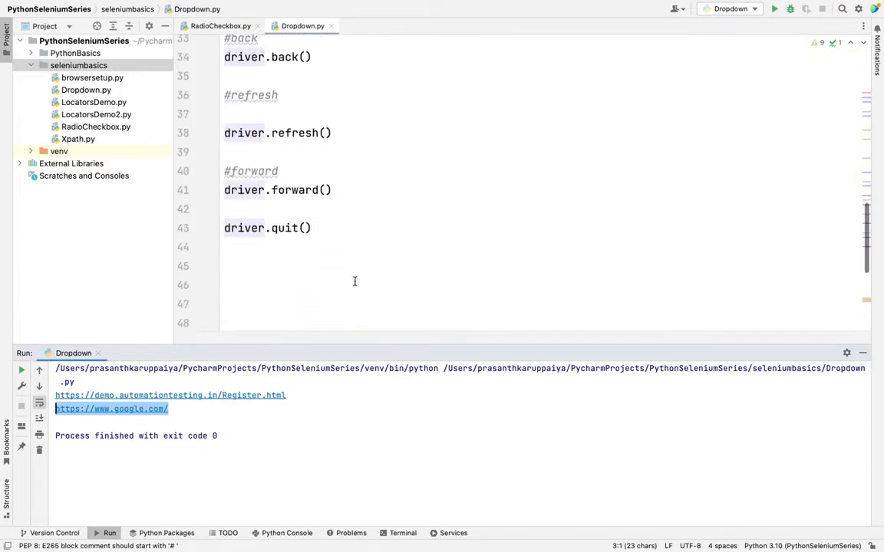